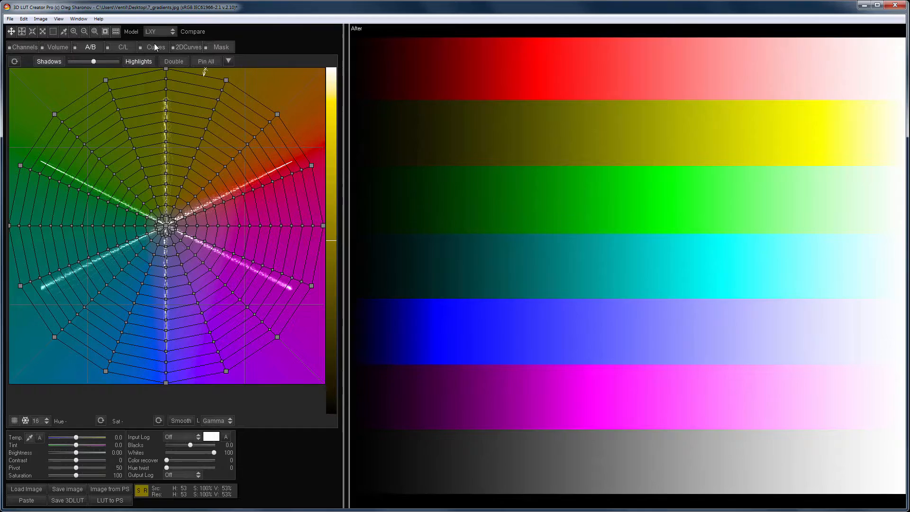
# Step: Try the LAB and LXY color models, then settle on MXY from the Model list
pyautogui.click(123, 47)
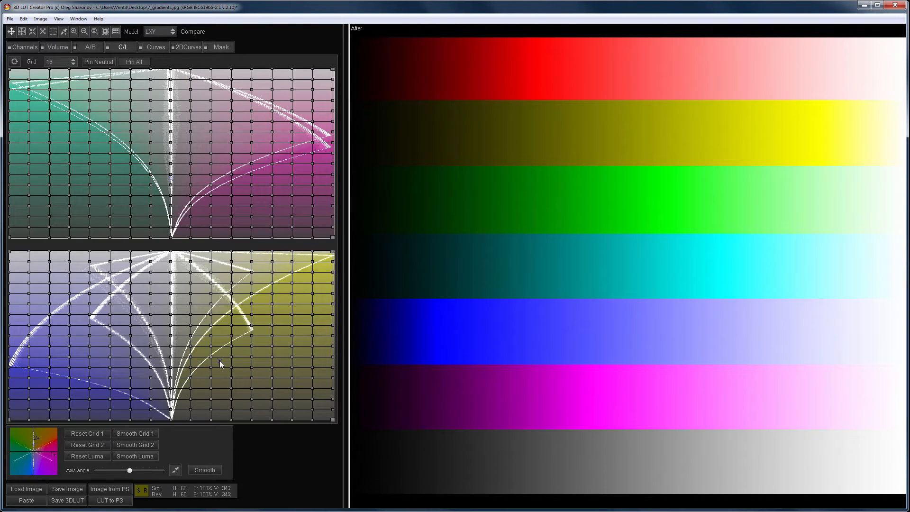
pyautogui.click(159, 32)
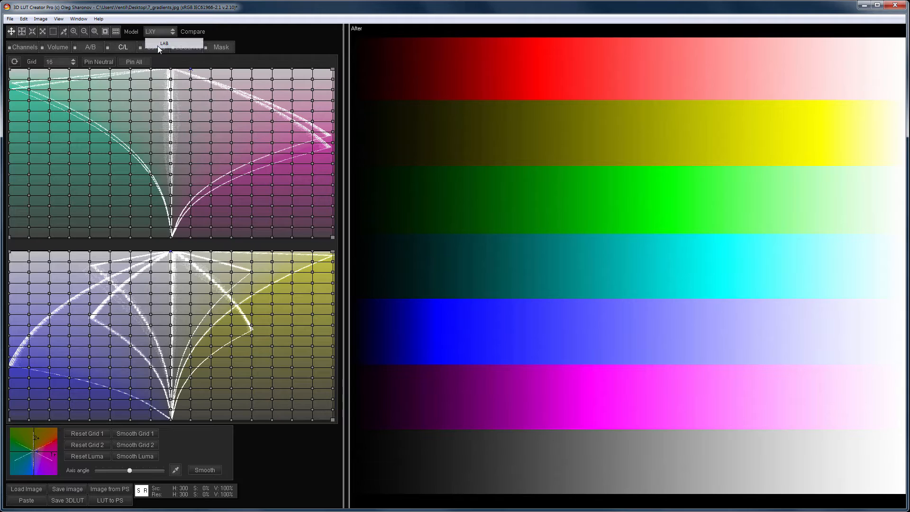
pyautogui.click(164, 43)
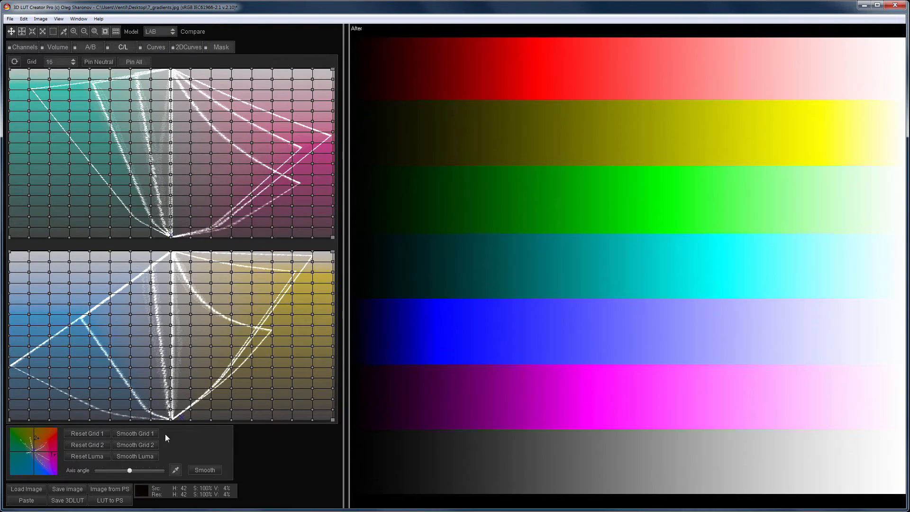
pyautogui.click(158, 31)
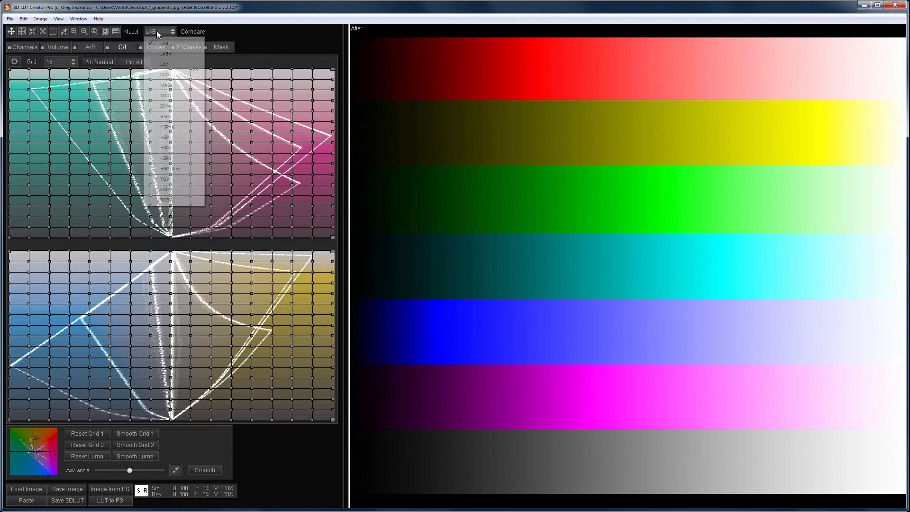
pyautogui.click(164, 63)
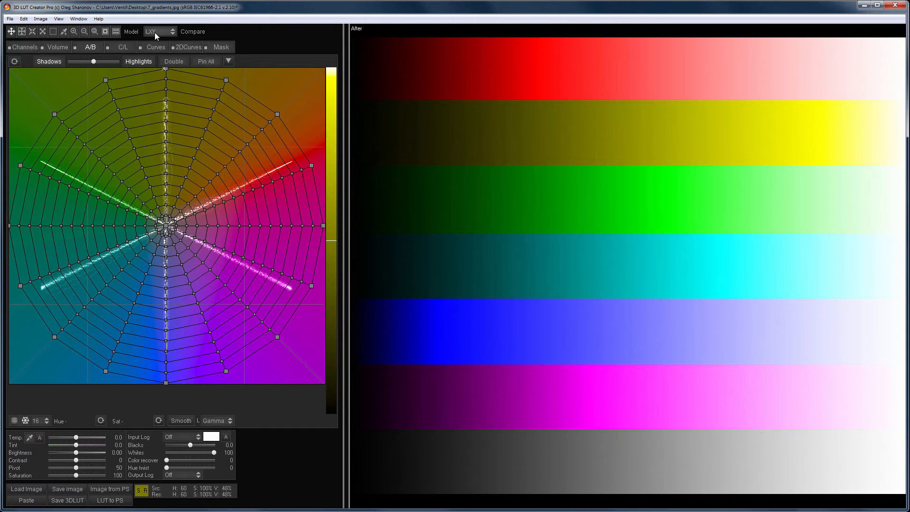
pyautogui.click(157, 31)
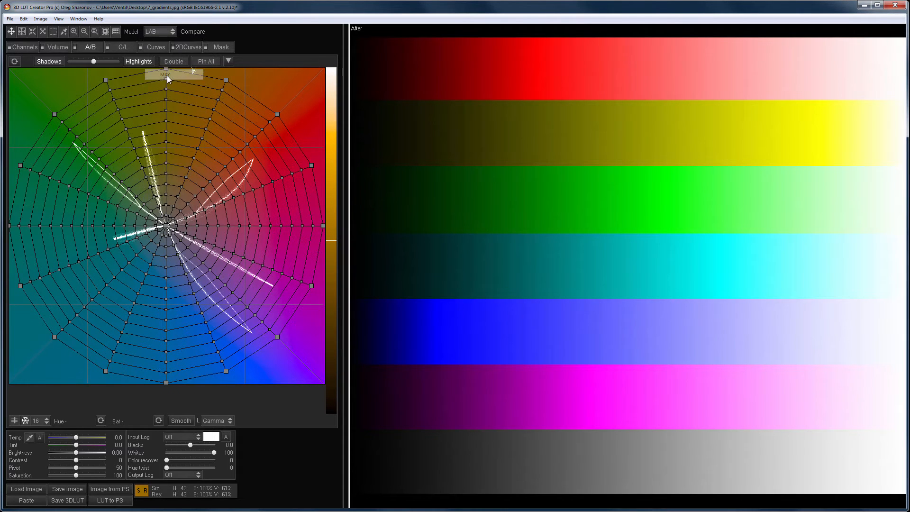
pyautogui.click(156, 32)
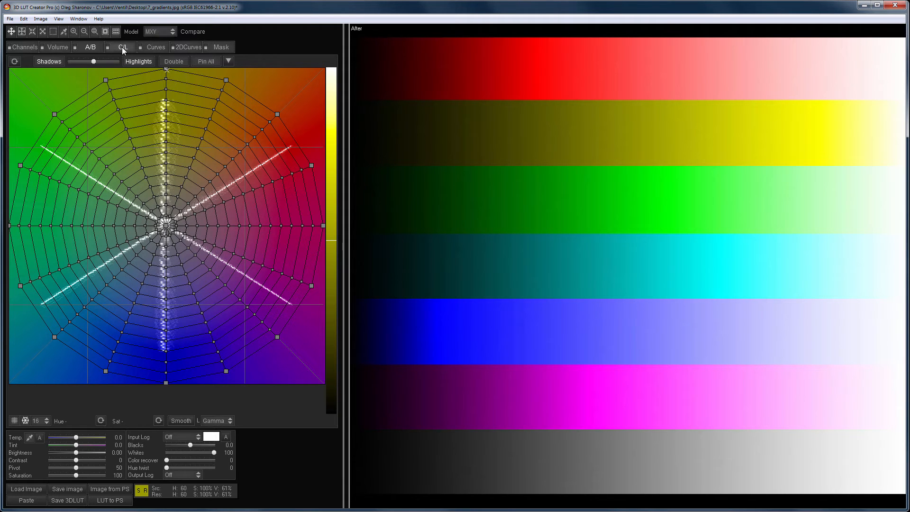
# Step: View the chroma-luminance grids for MXY and return to the hue/saturation wheel
pyautogui.click(122, 47)
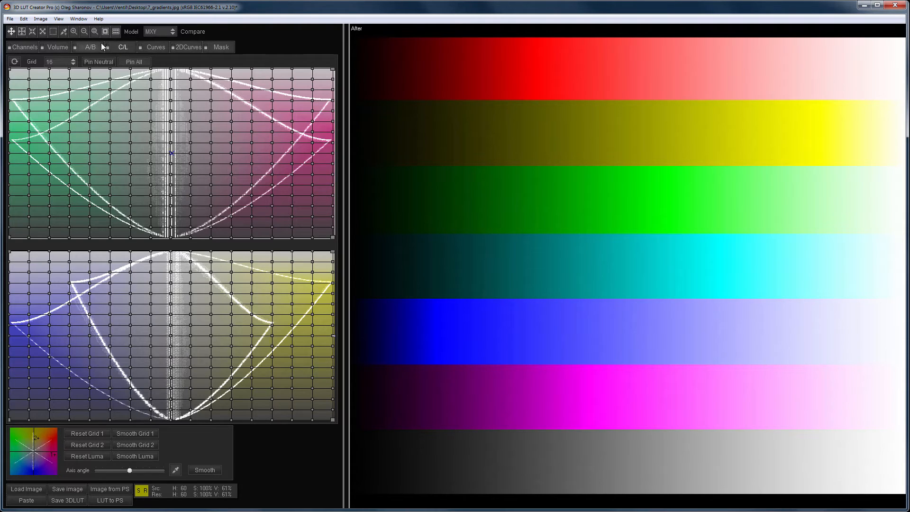
pyautogui.click(90, 47)
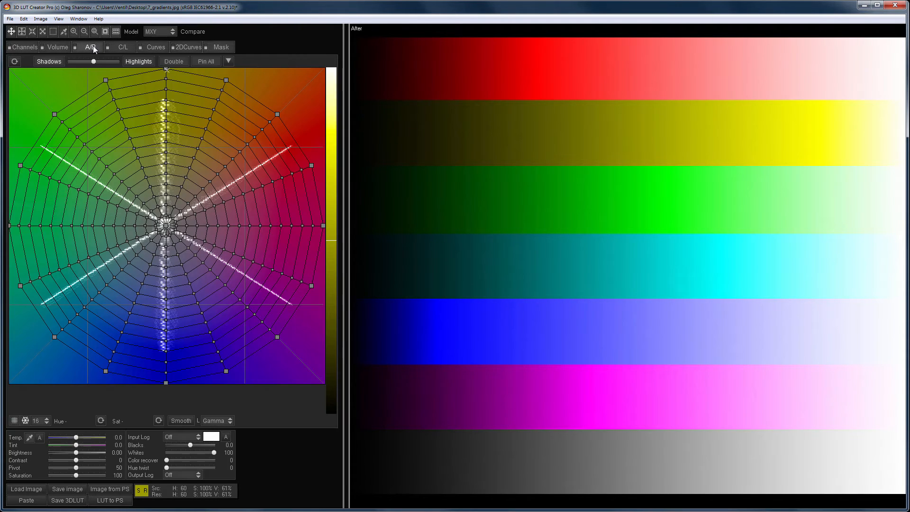
pyautogui.click(89, 47)
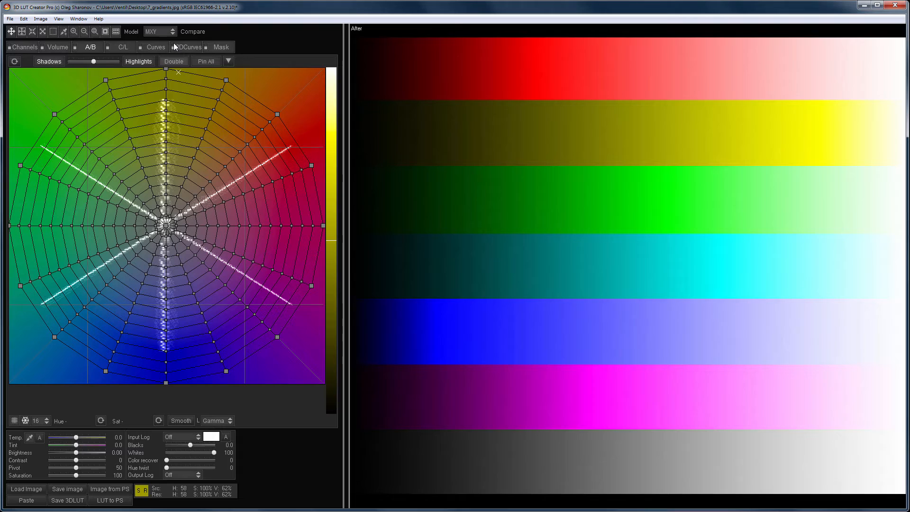
# Step: Switch to MXYe, show its chroma-luminance grids, then change the model to MABe
pyautogui.click(159, 31)
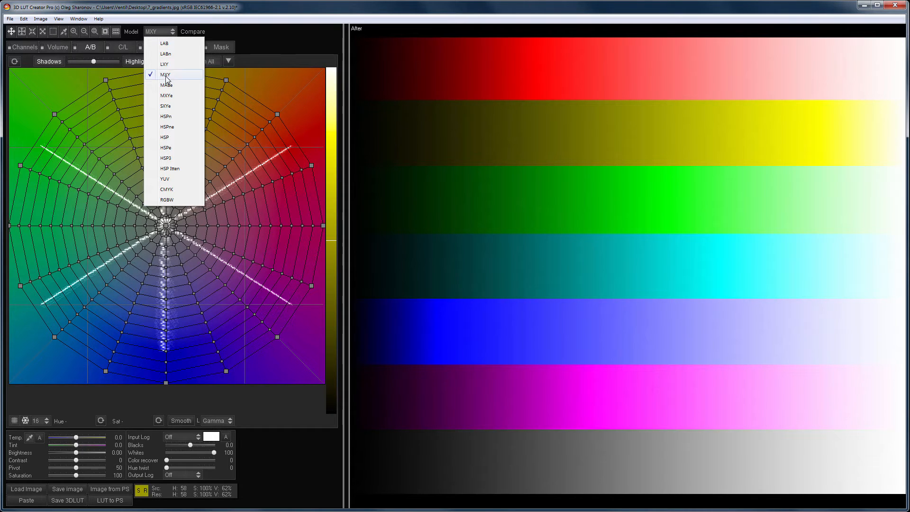
pyautogui.click(165, 74)
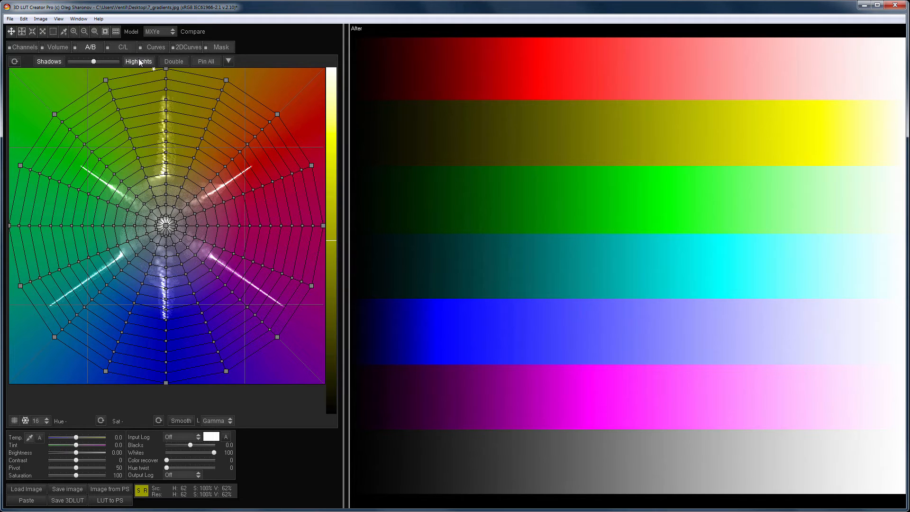
pyautogui.click(122, 47)
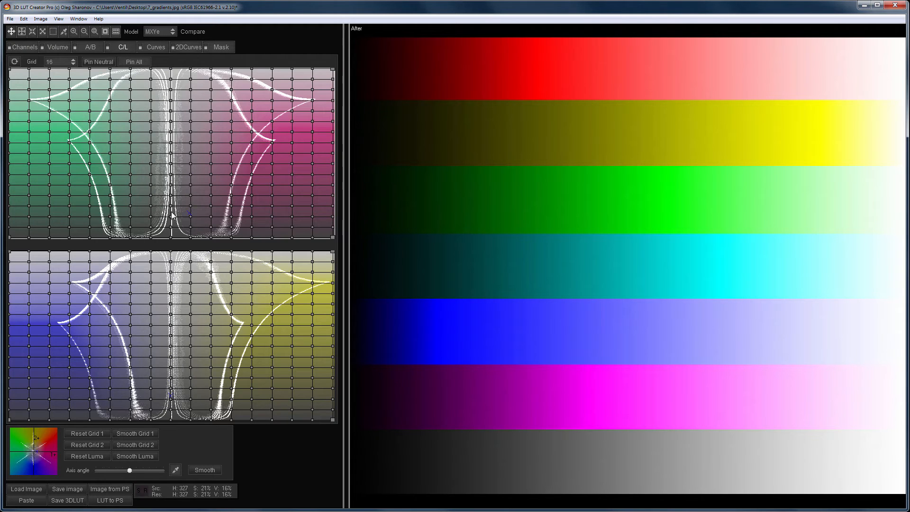
pyautogui.click(159, 31)
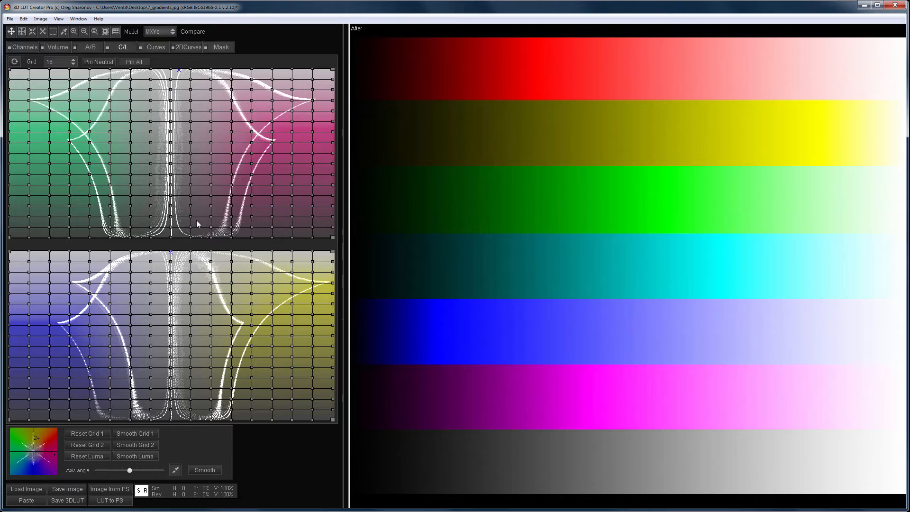
pyautogui.click(156, 31)
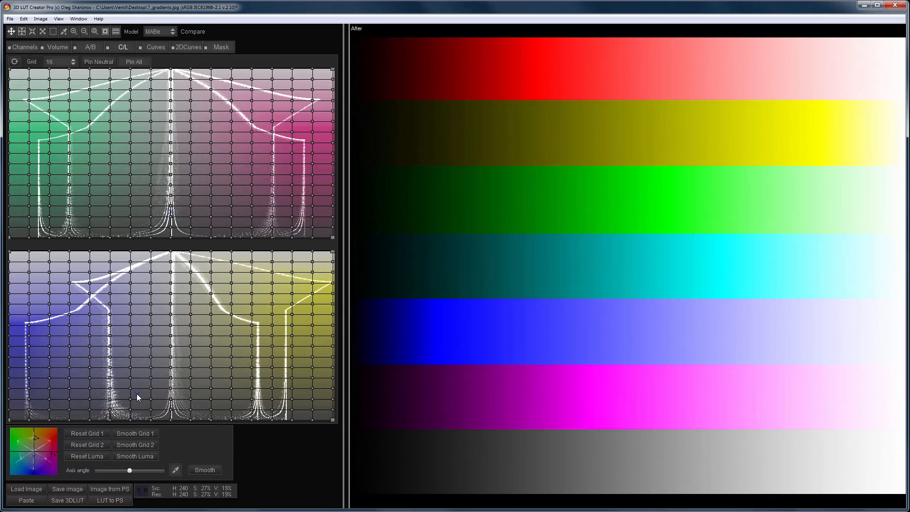
# Step: Select the SXYe color model from the Model list
pyautogui.click(158, 32)
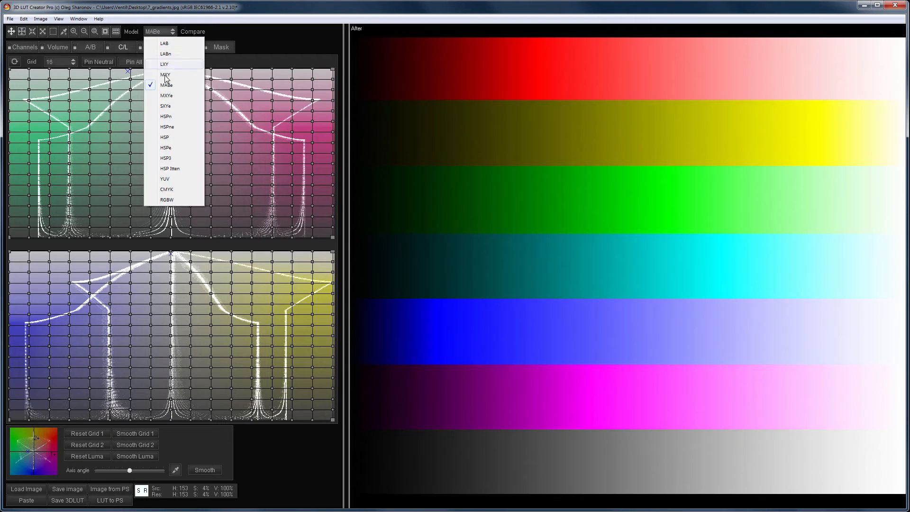
pyautogui.click(167, 85)
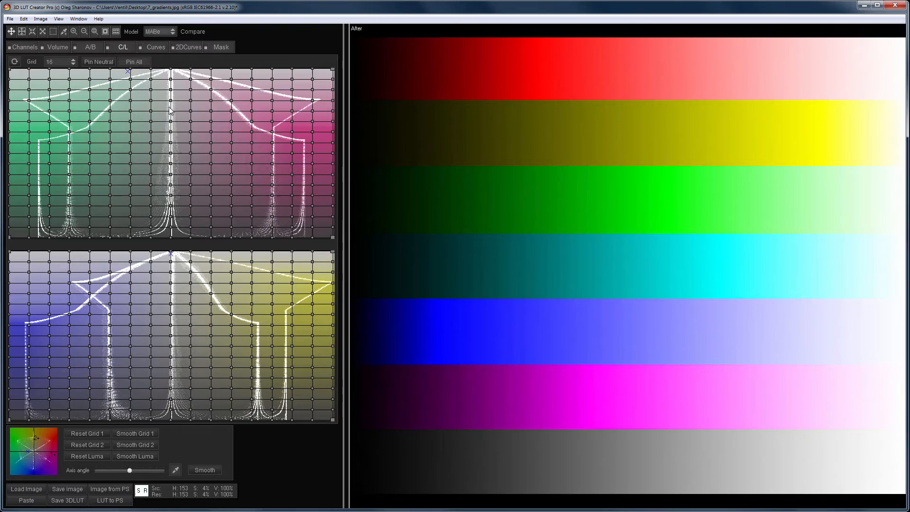
pyautogui.click(156, 31)
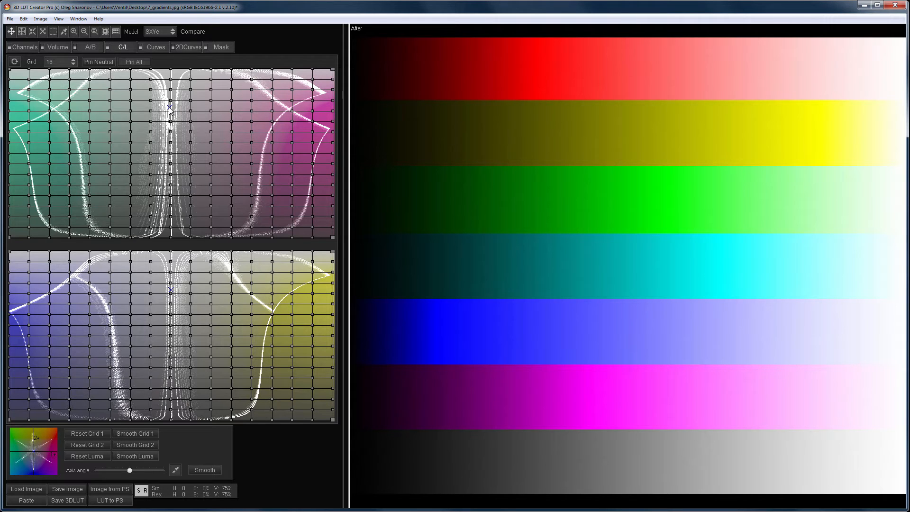
# Step: Select HSP Itten from the Model list on the way to YUV
pyautogui.click(159, 31)
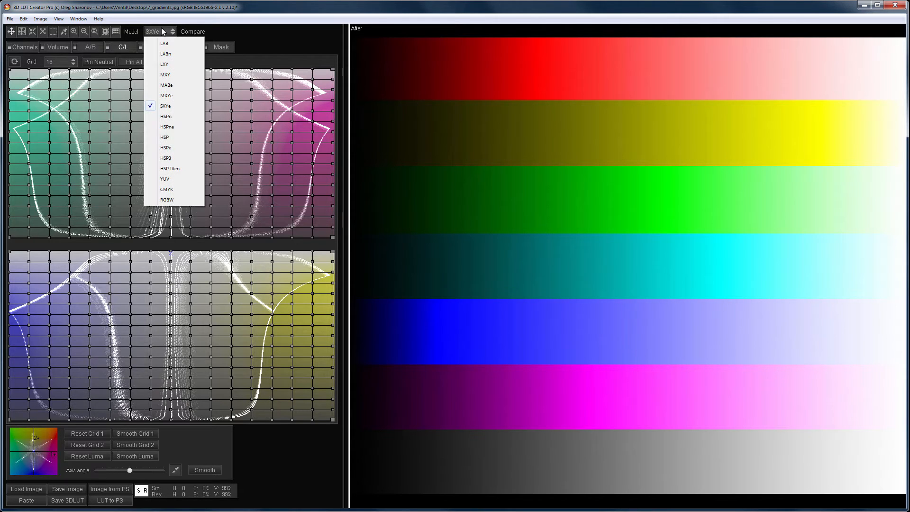
pyautogui.moveTo(170, 168)
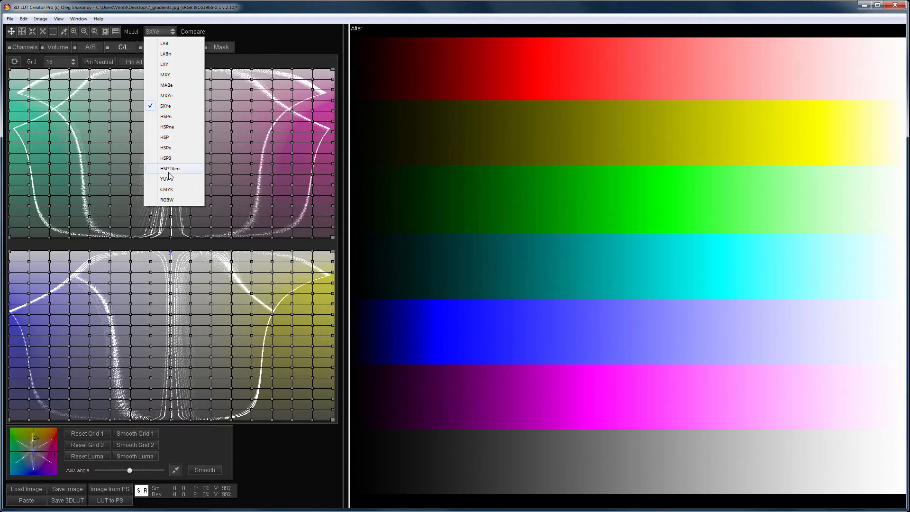
pyautogui.click(166, 179)
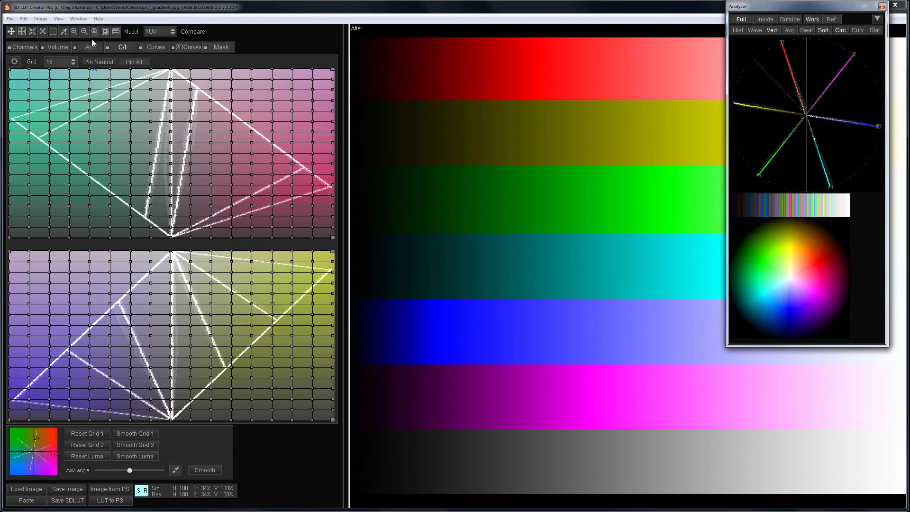
# Step: Enlarge the Analyzer vectorscope and show the YUV hue/saturation wheel
pyautogui.click(839, 31)
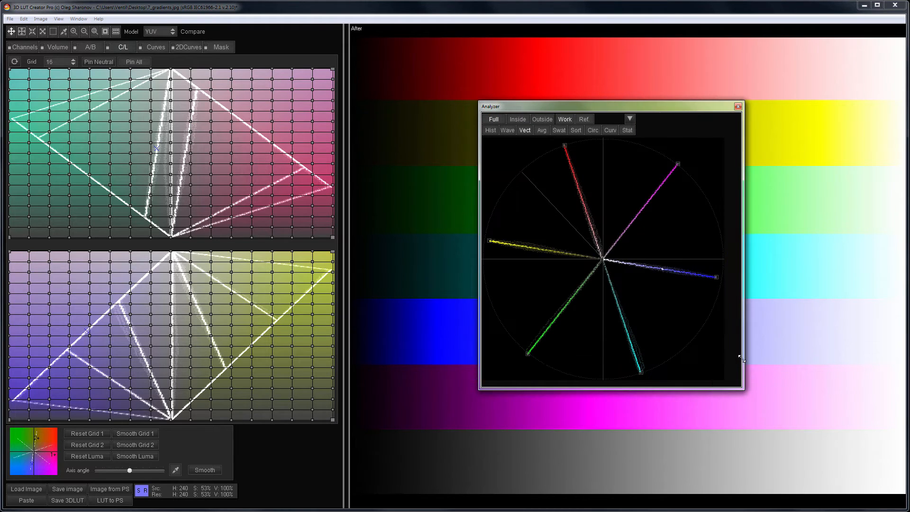
pyautogui.moveTo(691, 353)
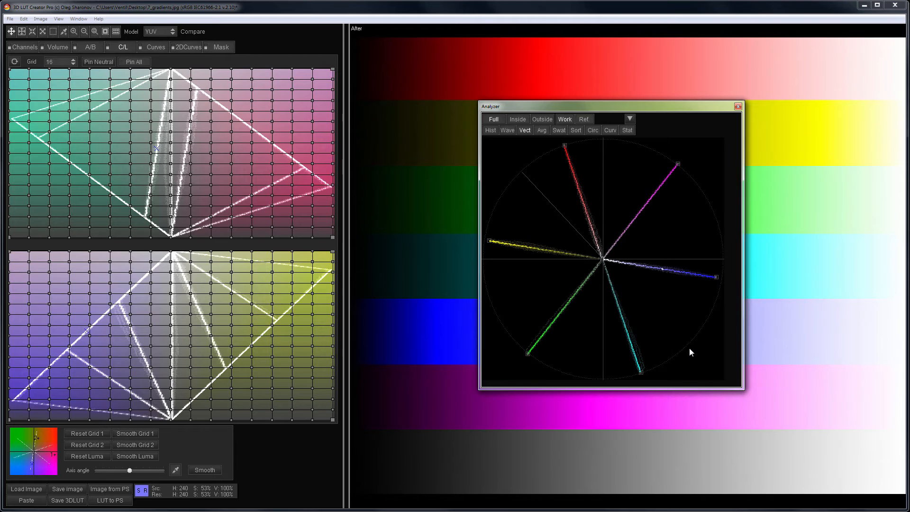
pyautogui.click(90, 47)
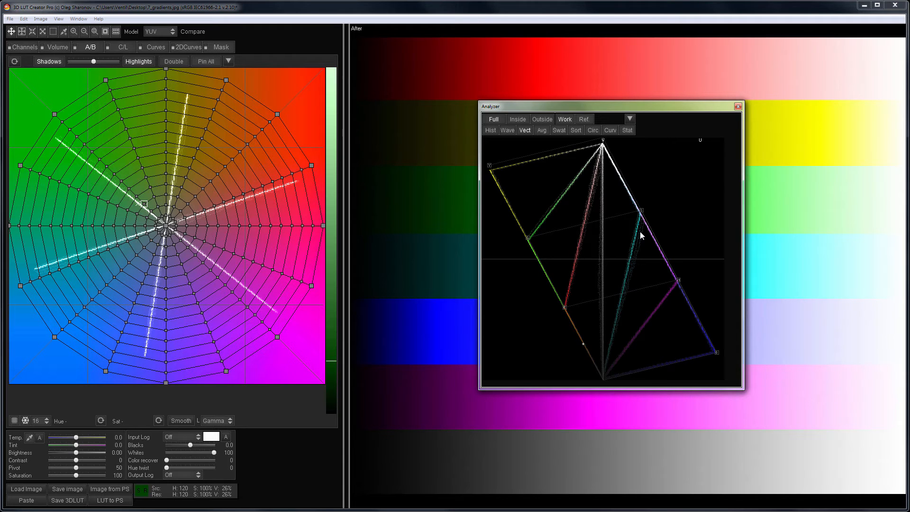
pyautogui.moveTo(549, 243)
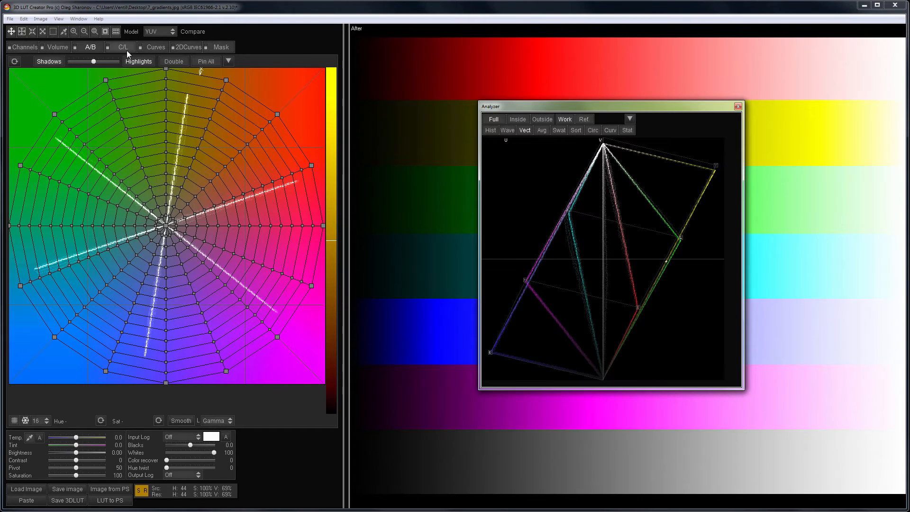
# Step: Check the YUV chroma-luminance grids, return to the two-axis plane and close the Analyzer
pyautogui.click(122, 47)
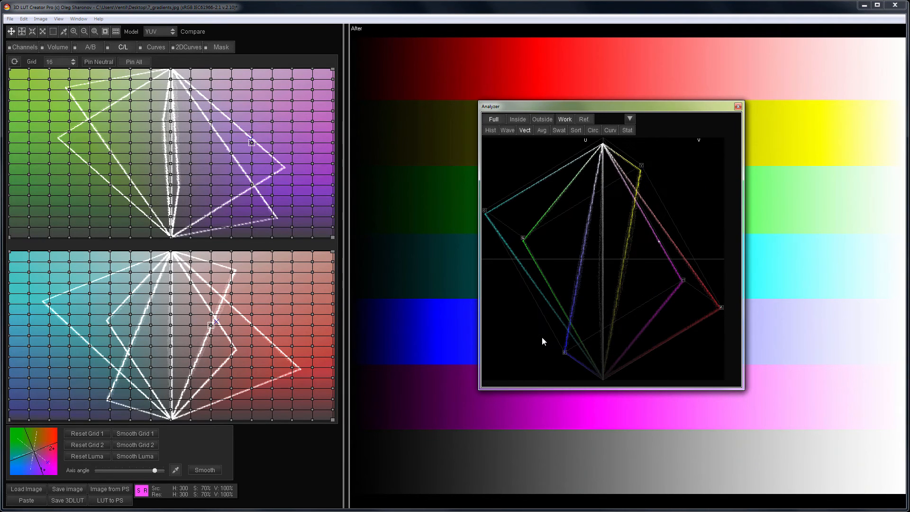
pyautogui.click(91, 47)
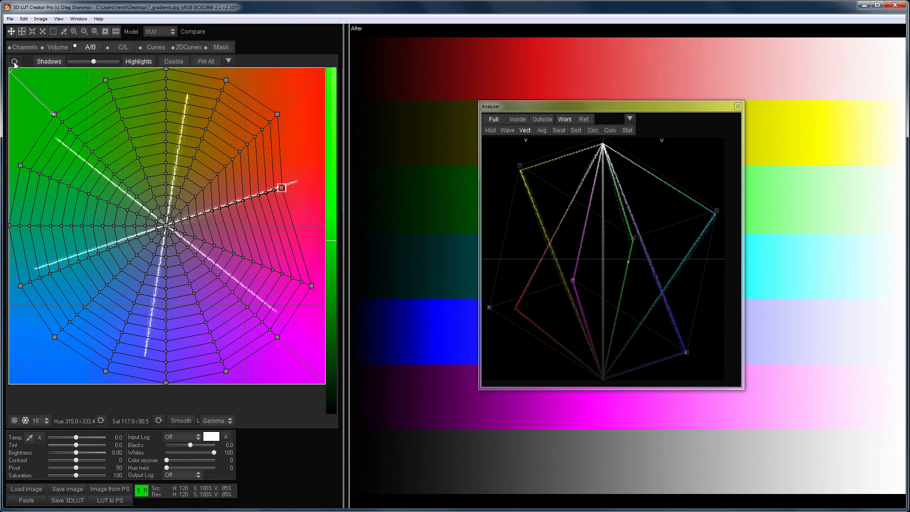
pyautogui.click(737, 105)
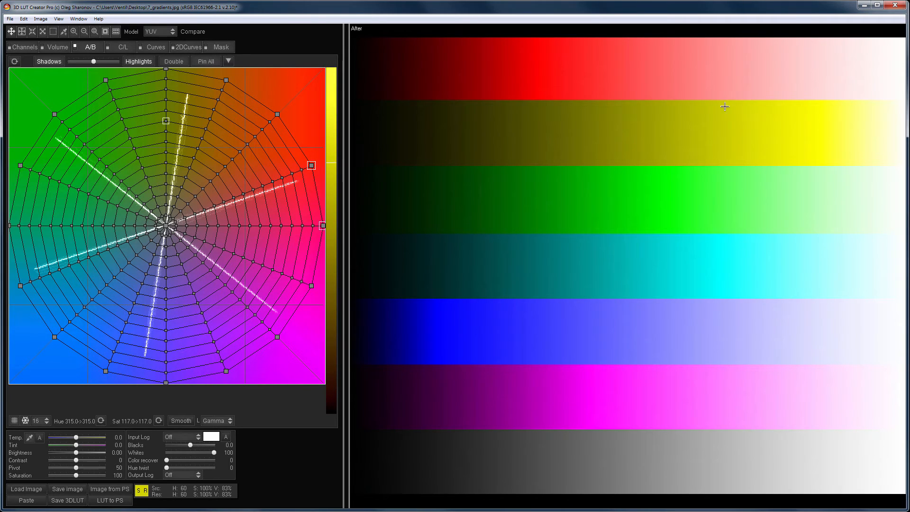
# Step: Show the list of color models with YUV checked
pyautogui.click(156, 31)
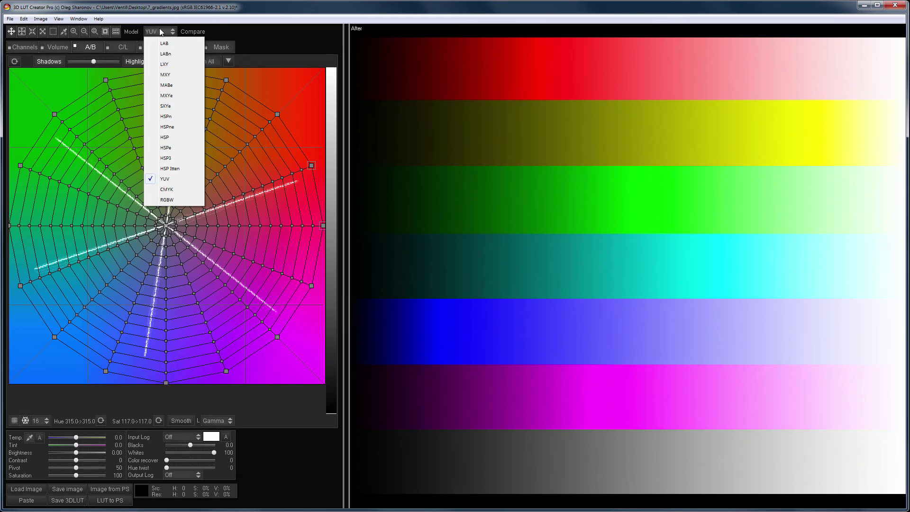
pyautogui.moveTo(183, 190)
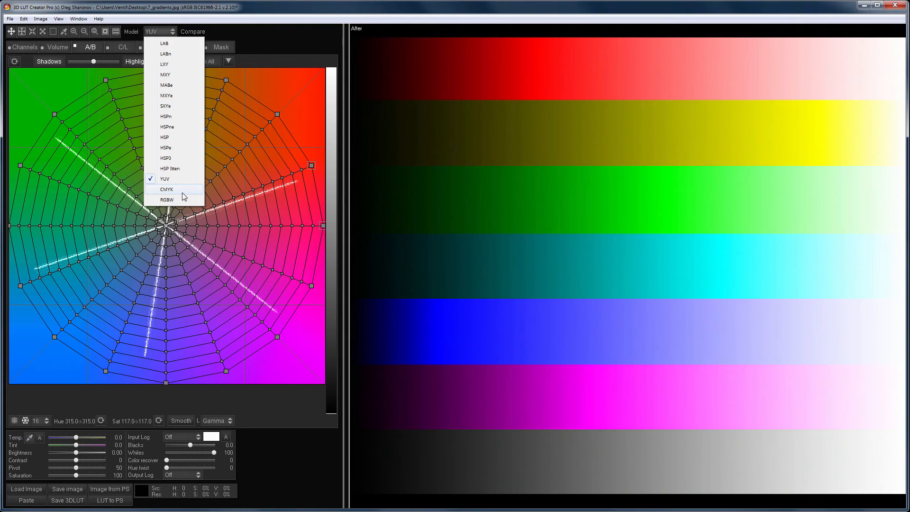
# Step: Switch the color model to CMYK and show its color-versus-luminance grids
pyautogui.click(167, 190)
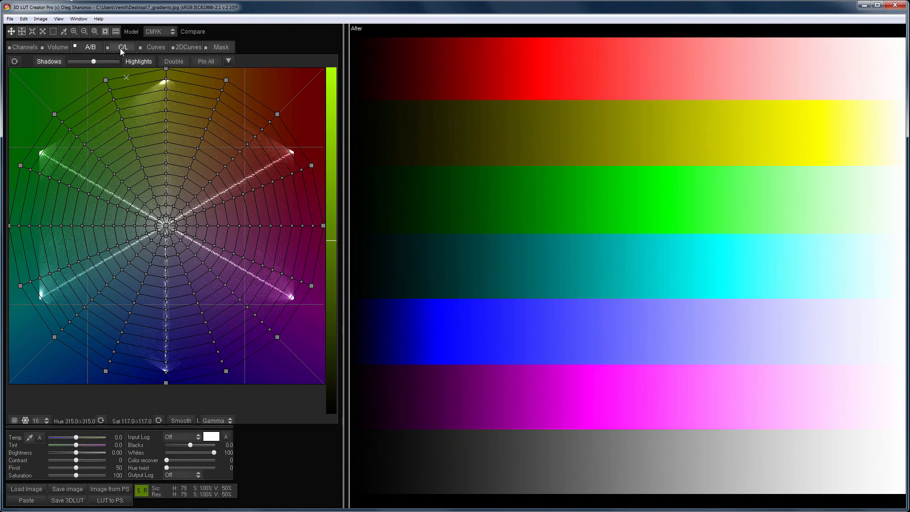
pyautogui.click(121, 47)
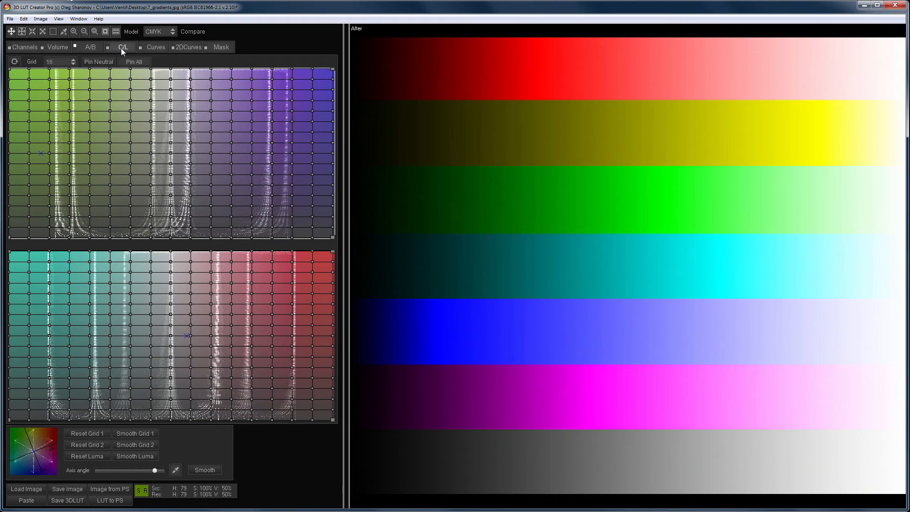
pyautogui.moveTo(613, 204)
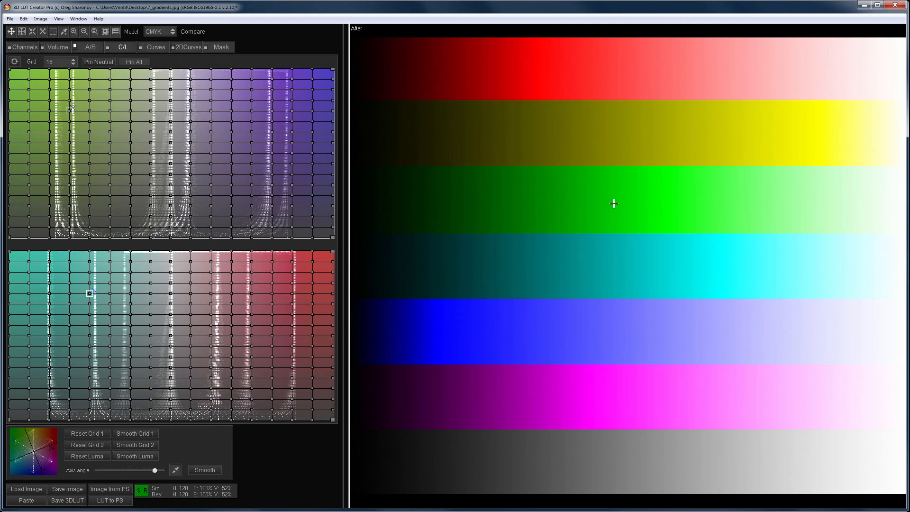
pyautogui.moveTo(798, 205)
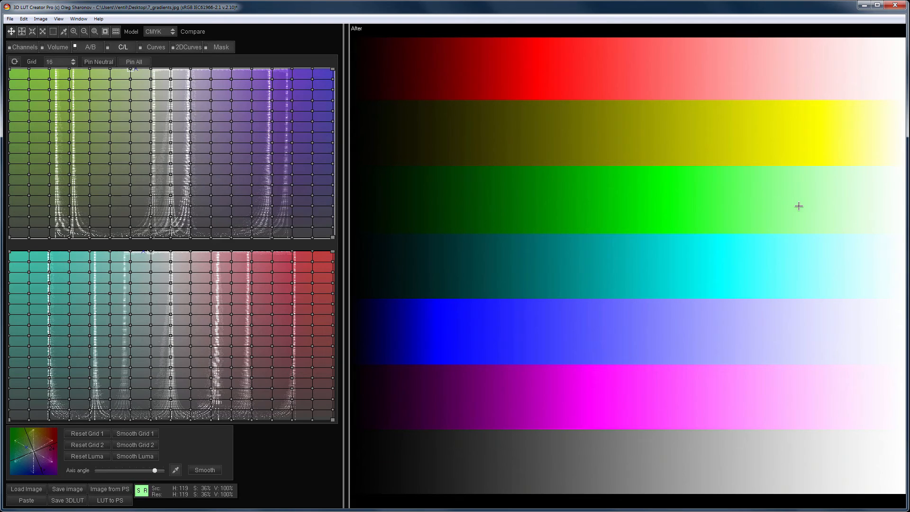
pyautogui.moveTo(833, 209)
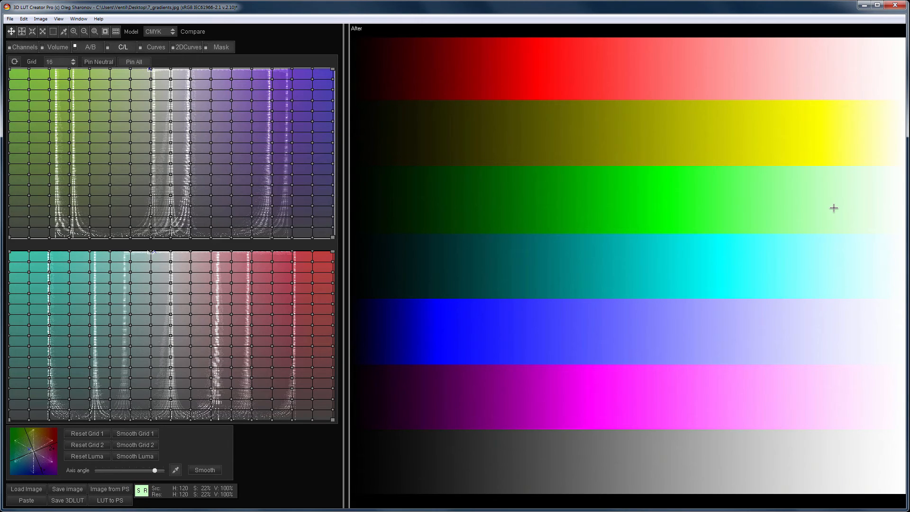
pyautogui.moveTo(526, 277)
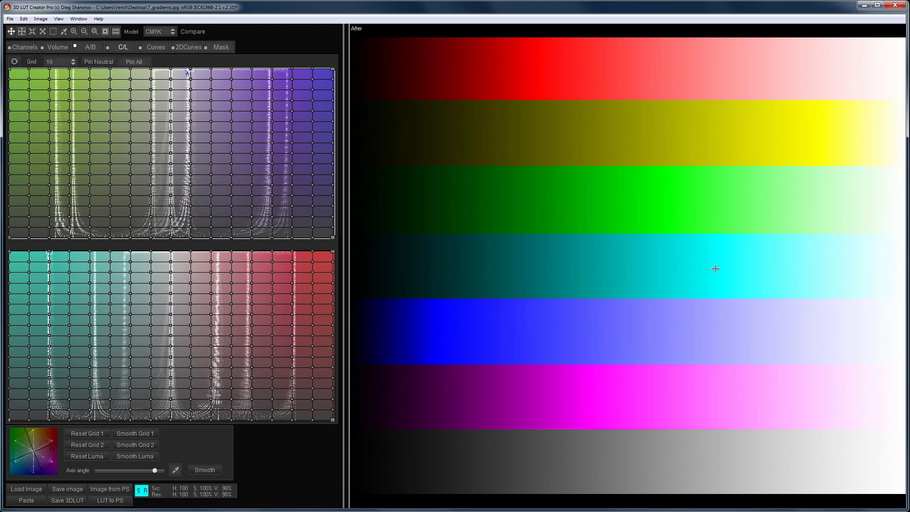
pyautogui.moveTo(617, 374)
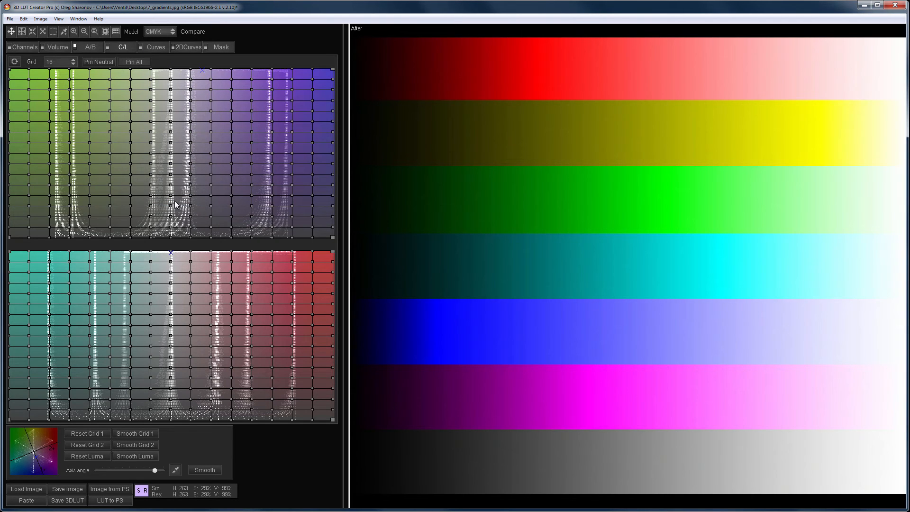
# Step: Switch the color model to RGBW and sample the green gradient stripe
pyautogui.click(156, 31)
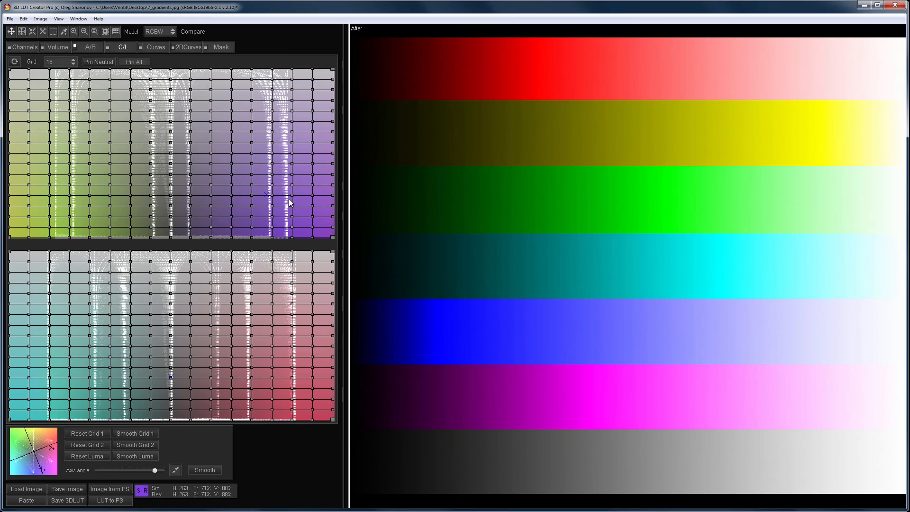
pyautogui.moveTo(611, 205)
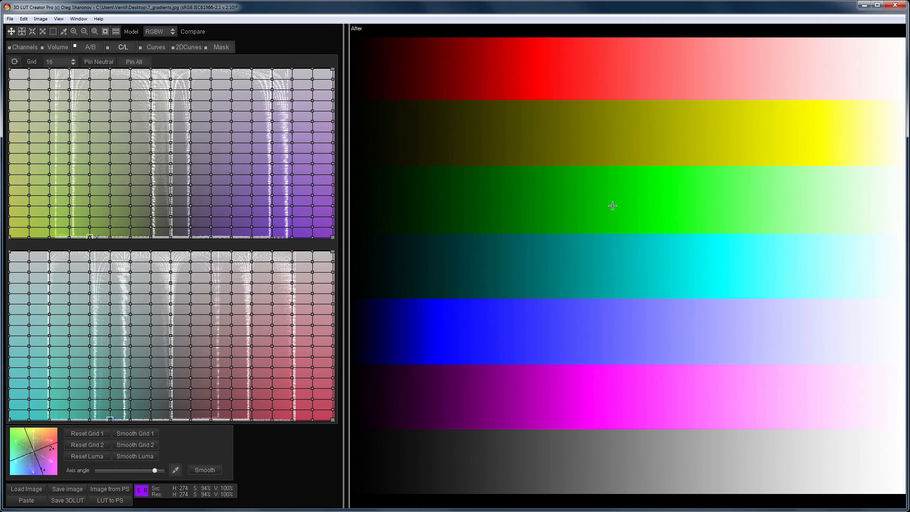
pyautogui.moveTo(739, 207)
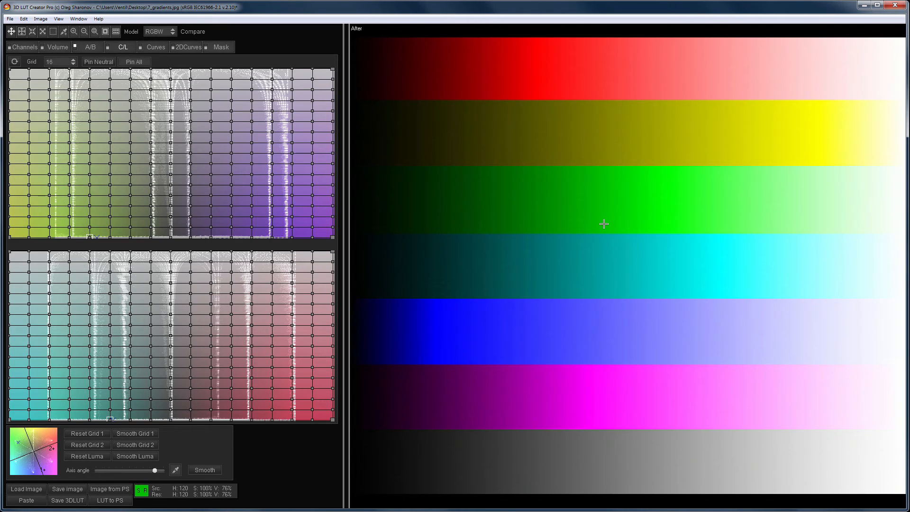
pyautogui.click(90, 48)
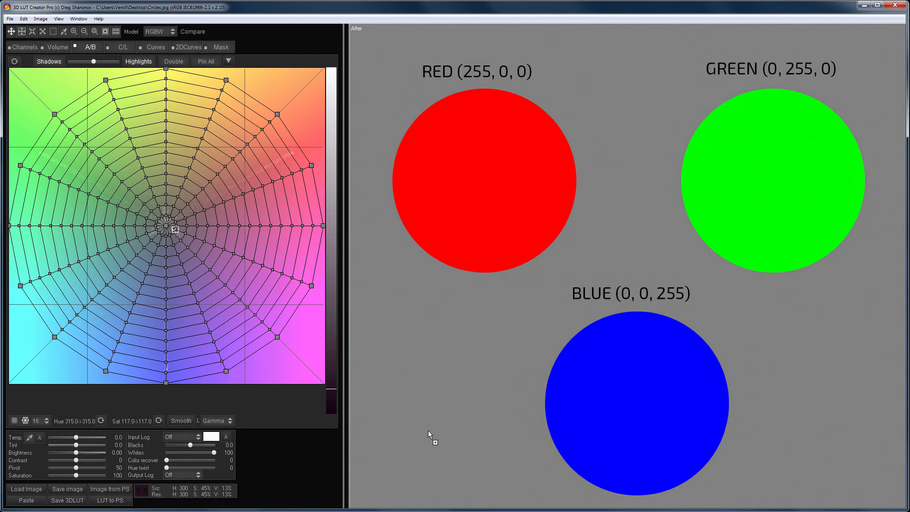
pyautogui.moveTo(857, 121)
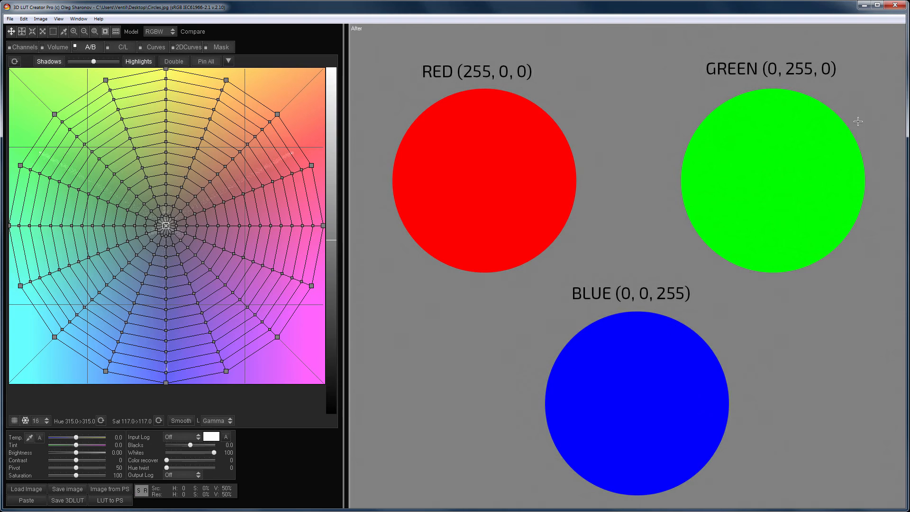
pyautogui.moveTo(559, 161)
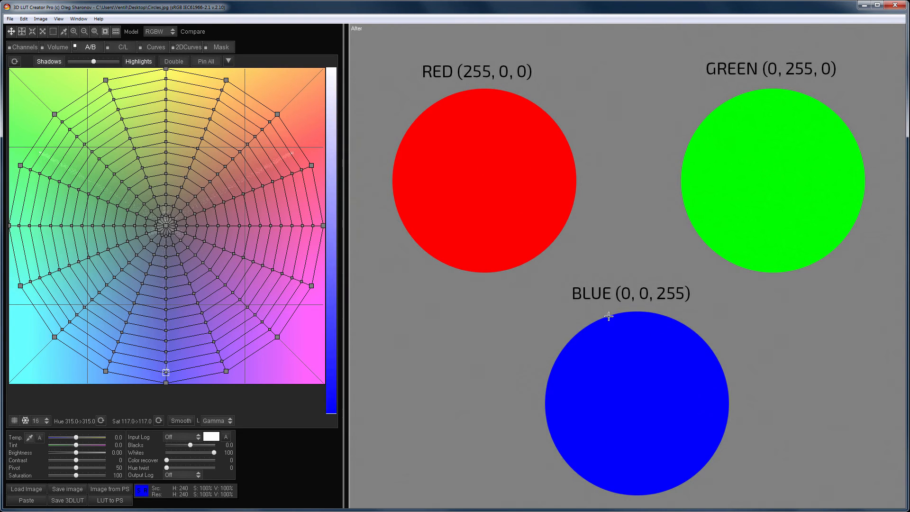
pyautogui.moveTo(631, 366)
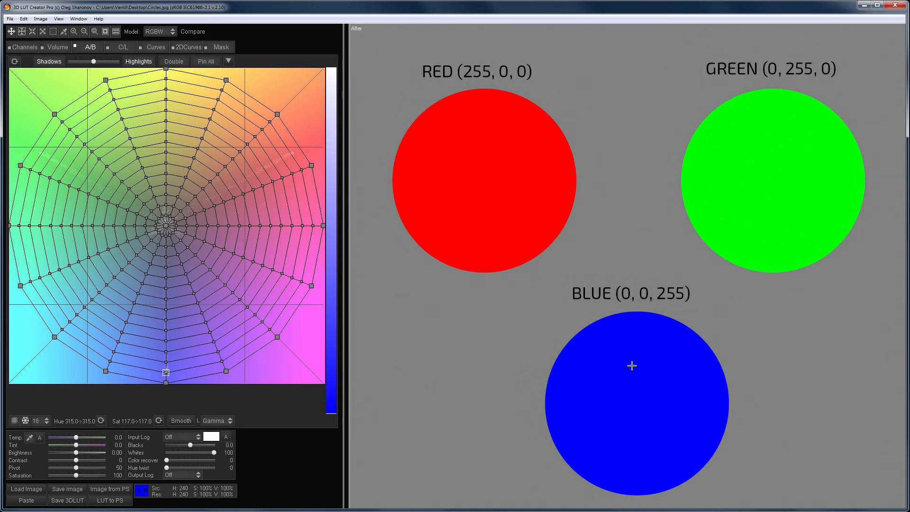
# Step: Show the color model list again with RGBW checked beside the circles image
pyautogui.click(157, 32)
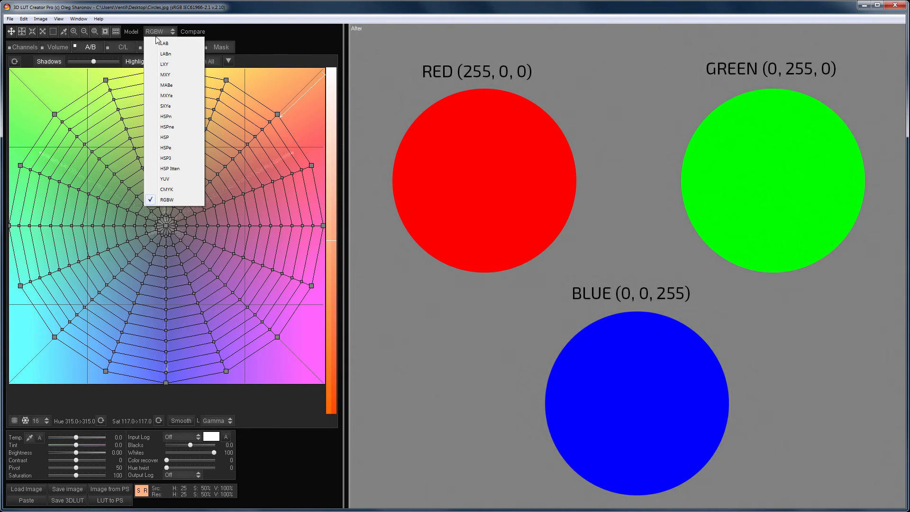
# Step: Step the grey circles through the LAB, LABn, LXY and HSP3 colour models
pyautogui.click(167, 199)
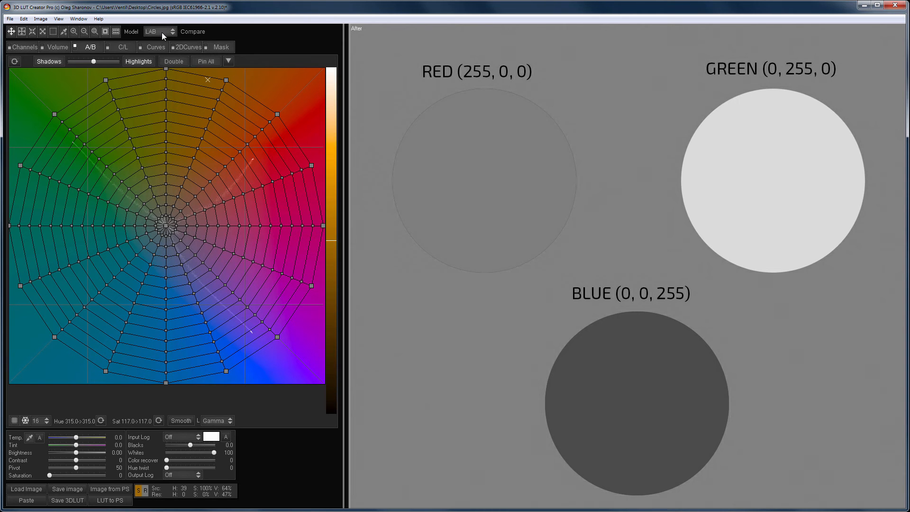
pyautogui.moveTo(167, 57)
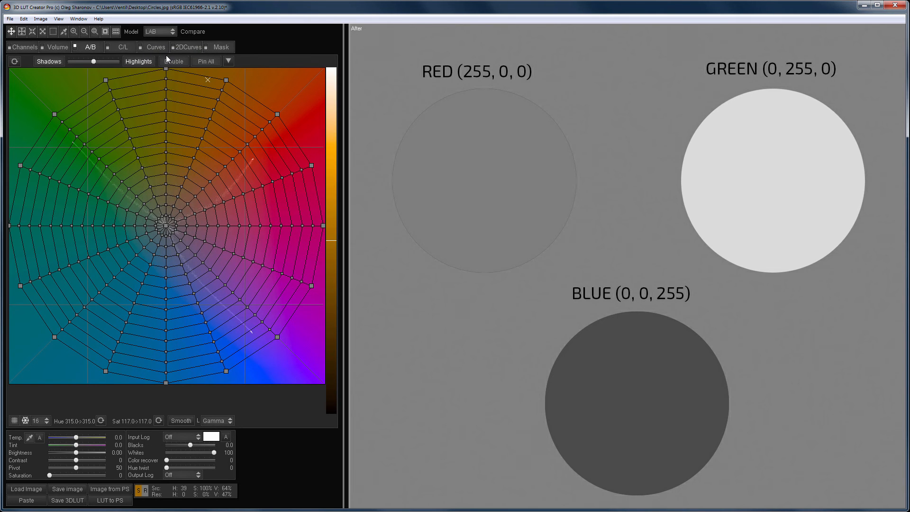
pyautogui.click(158, 31)
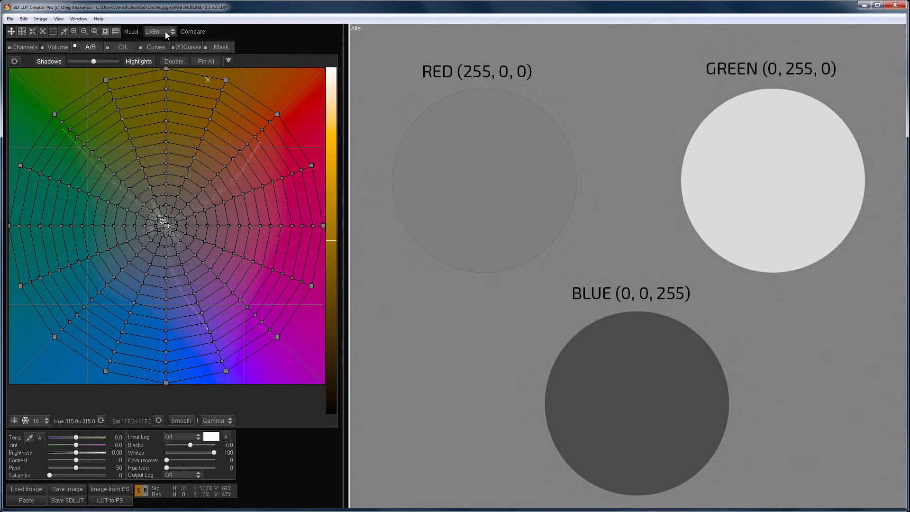
pyautogui.click(157, 32)
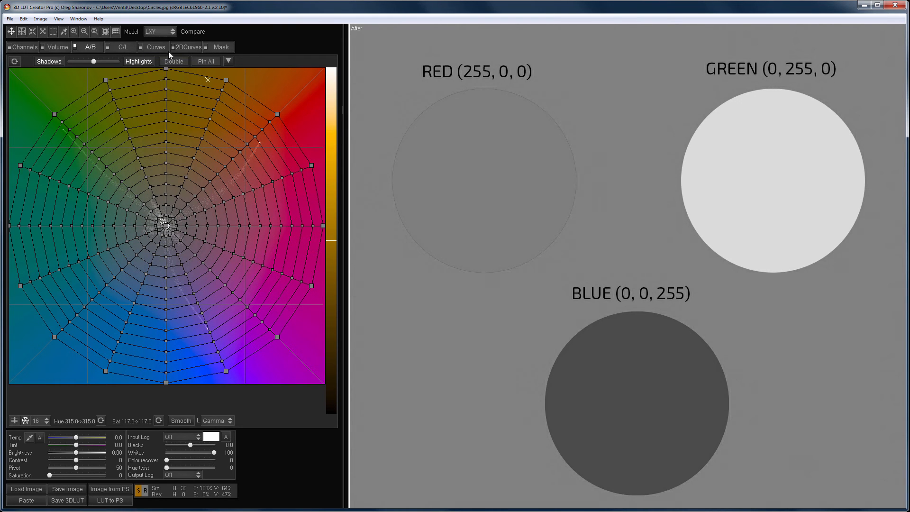
pyautogui.click(160, 31)
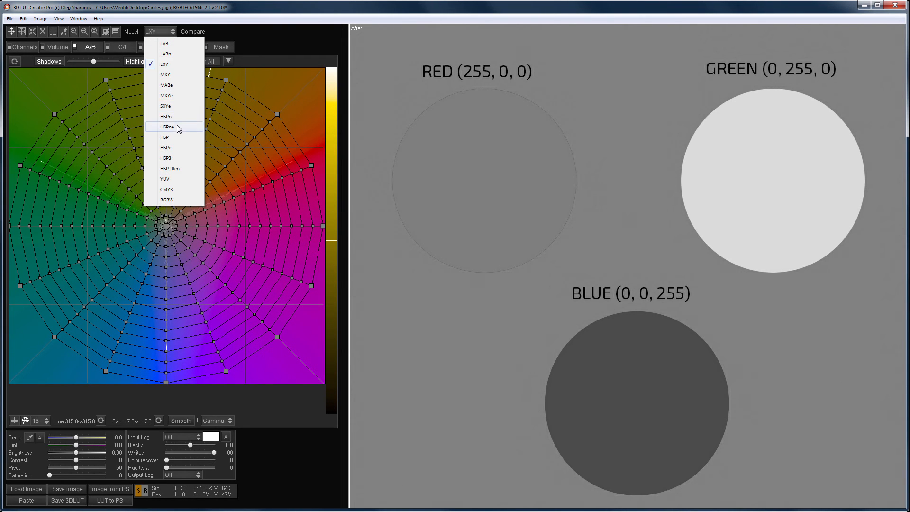
pyautogui.click(167, 126)
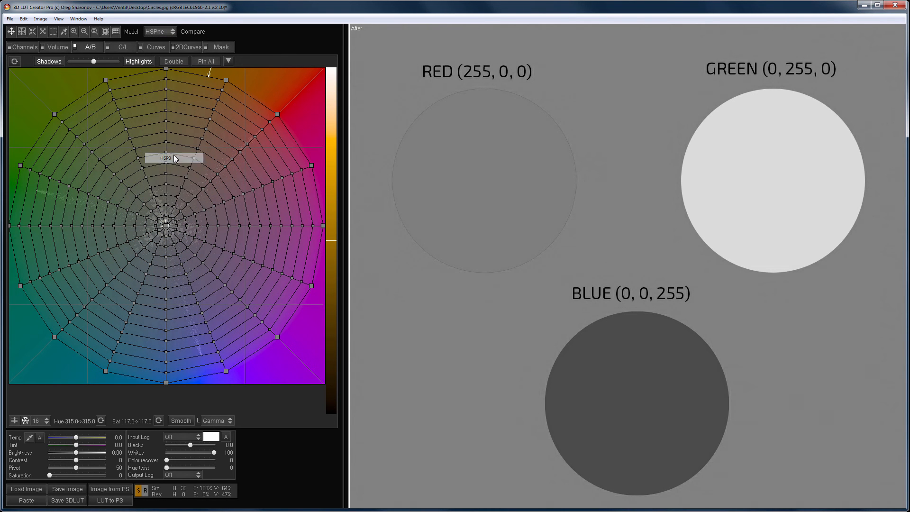
pyautogui.click(169, 159)
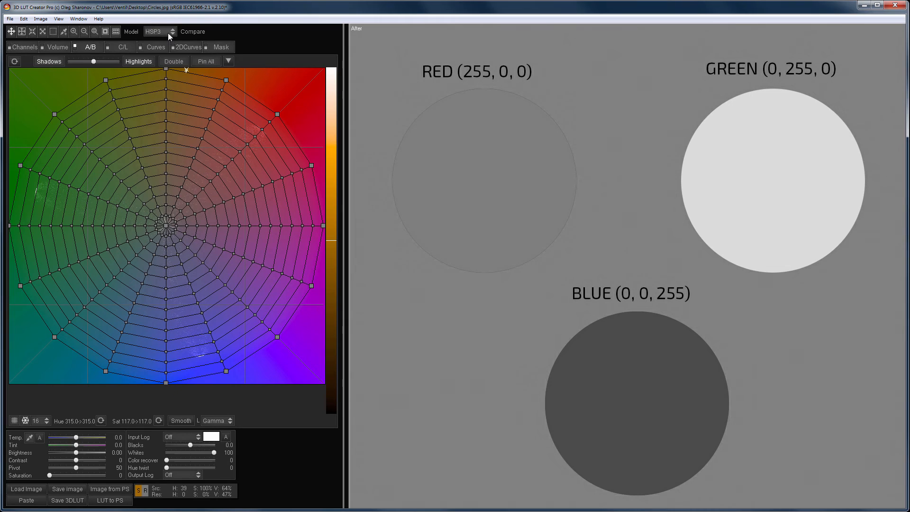
# Step: Continue through YUV and SIXYe to CMYK, where all three circles turn white
pyautogui.click(160, 32)
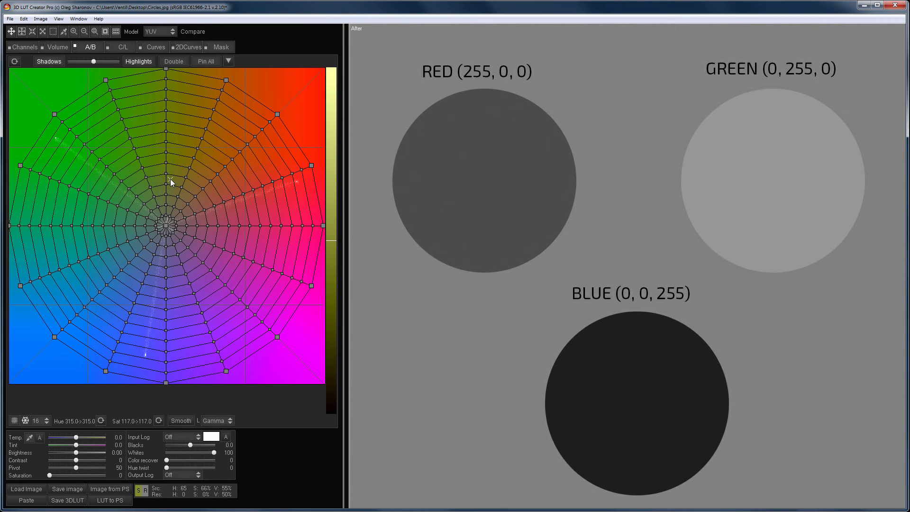
pyautogui.click(159, 32)
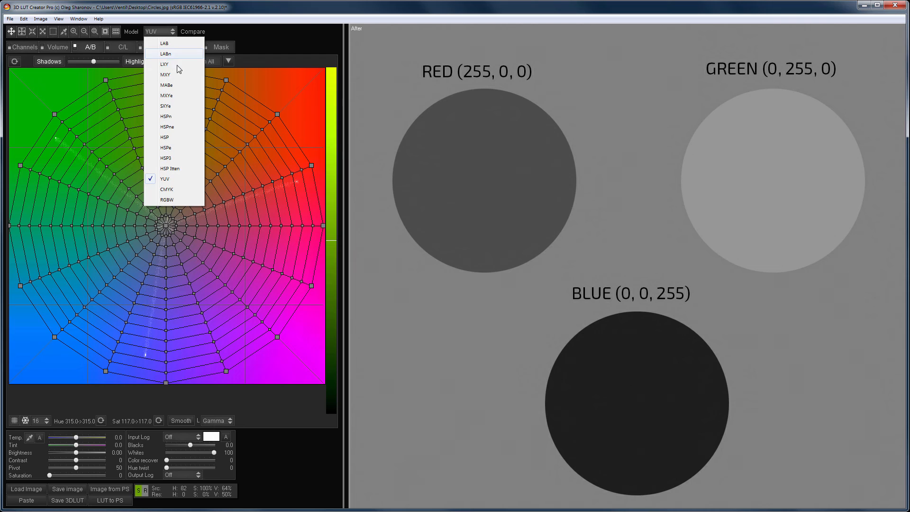
pyautogui.moveTo(178, 86)
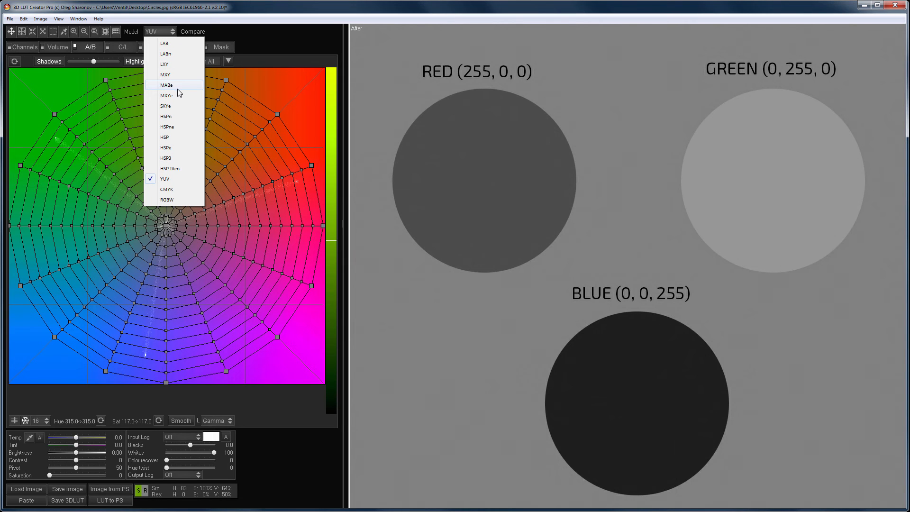
pyautogui.click(164, 179)
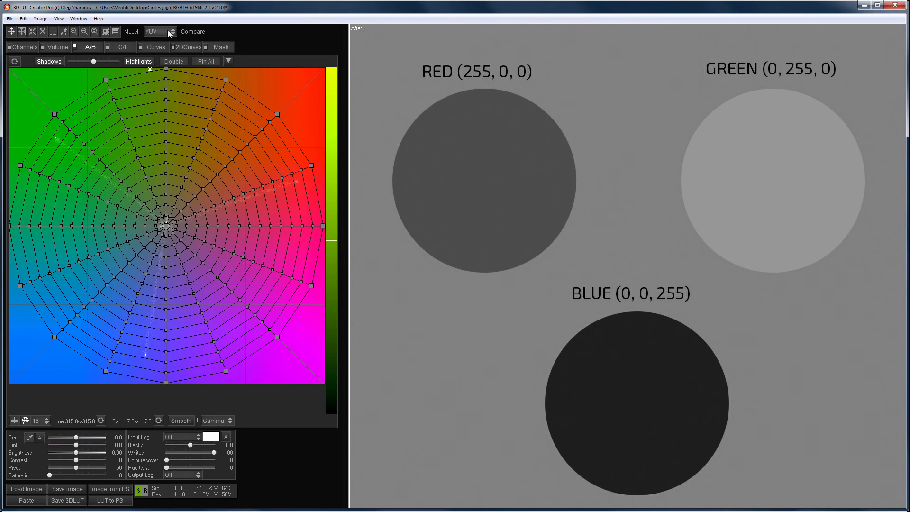
pyautogui.click(156, 32)
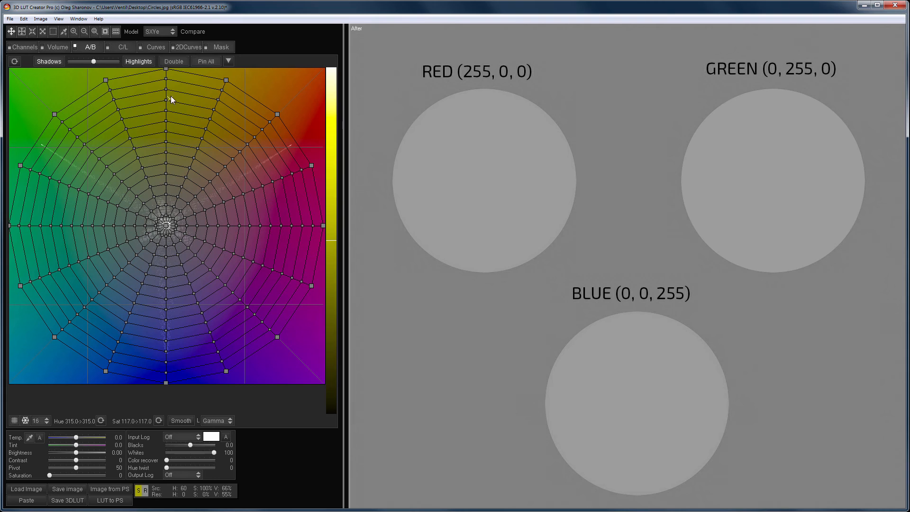
pyautogui.click(160, 32)
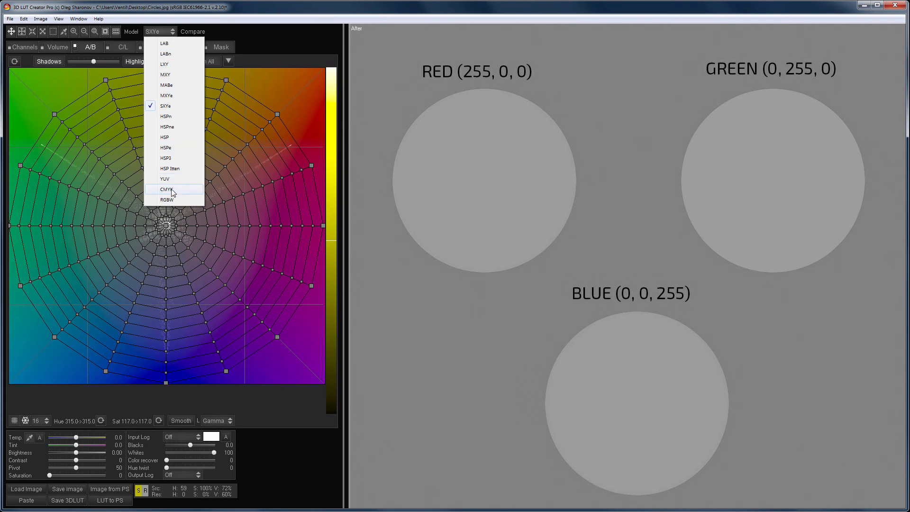
pyautogui.click(167, 188)
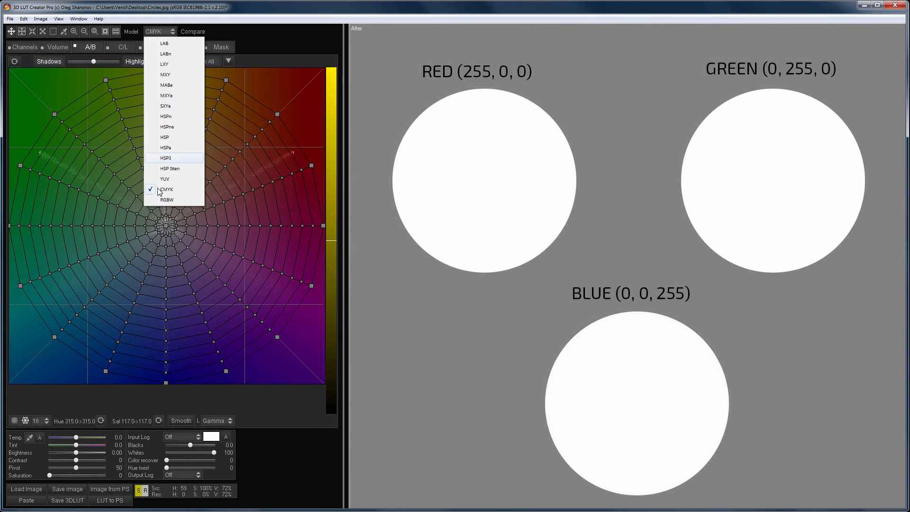
pyautogui.click(167, 200)
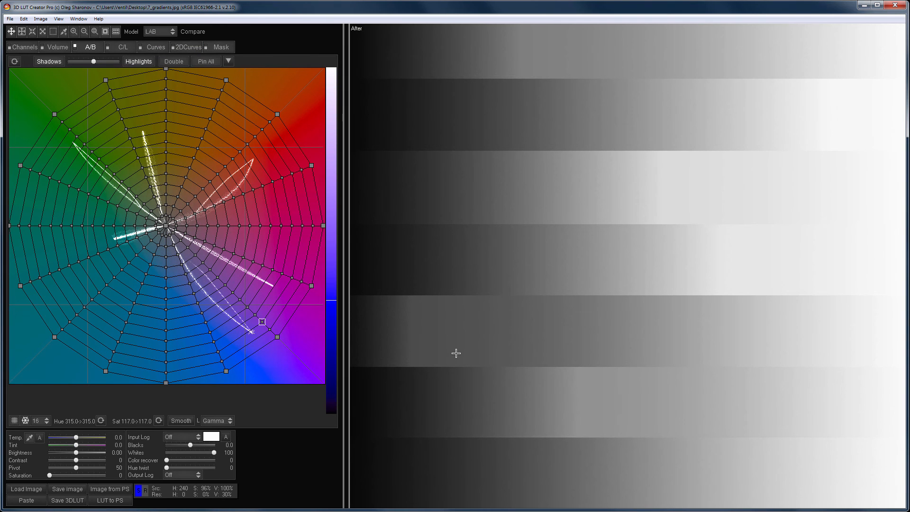
# Step: Compare the gradient image's grey bands under the LXY, MABe and SIXYe models
pyautogui.click(169, 31)
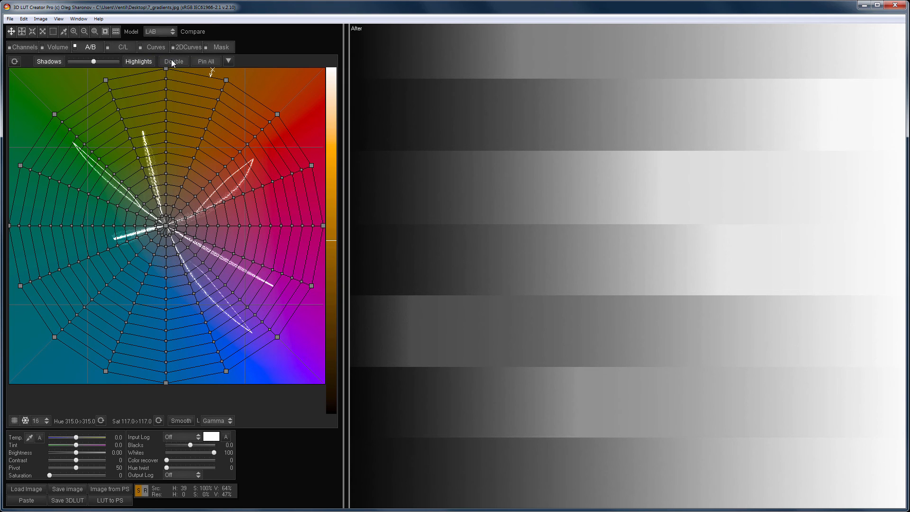
pyautogui.click(159, 31)
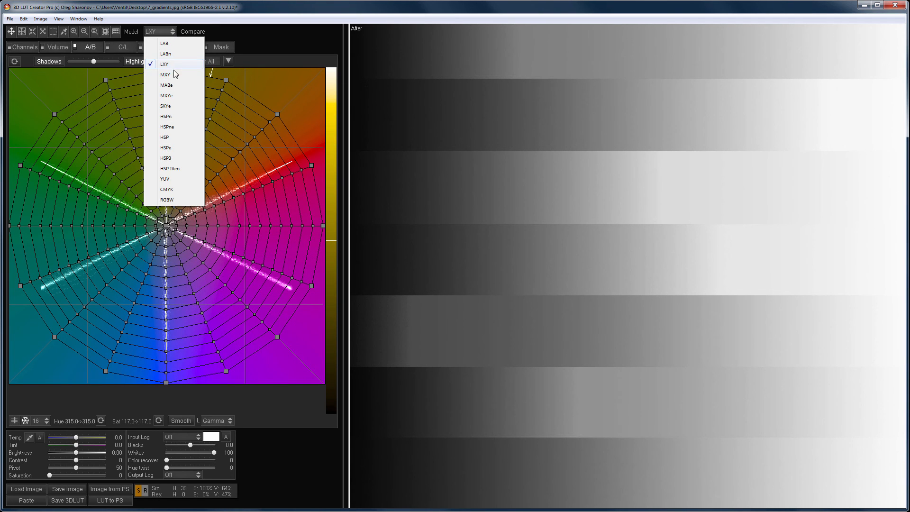
pyautogui.click(164, 64)
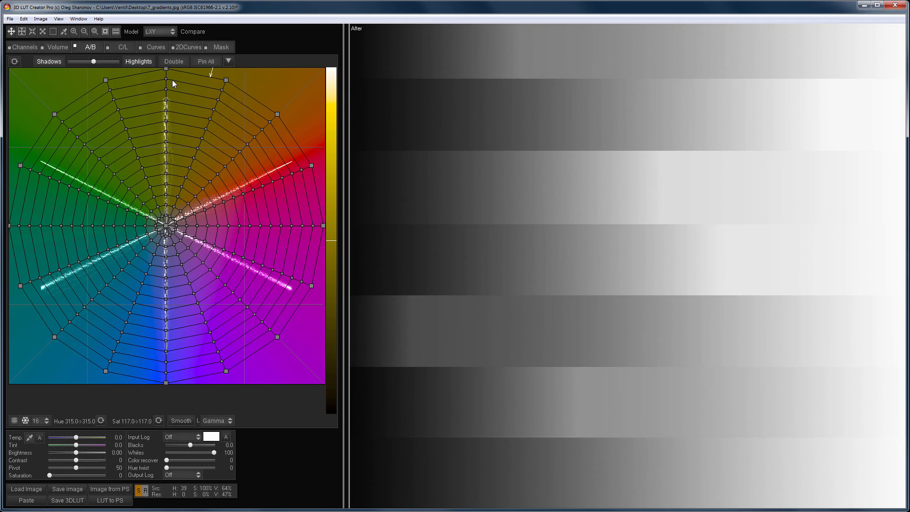
pyautogui.click(159, 32)
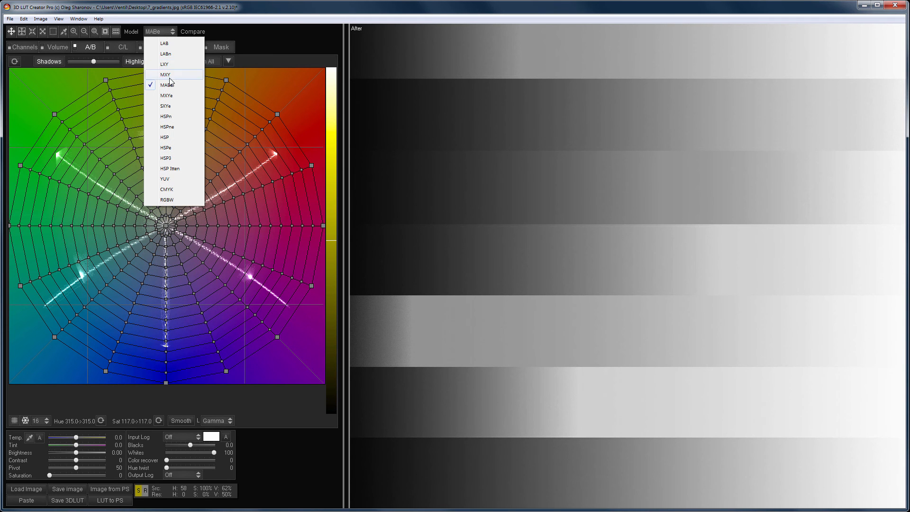
pyautogui.click(168, 84)
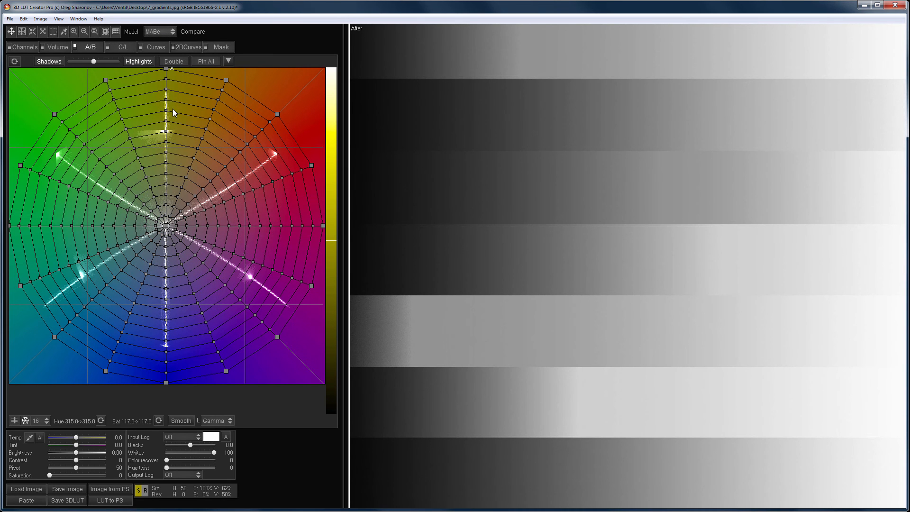
pyautogui.click(159, 31)
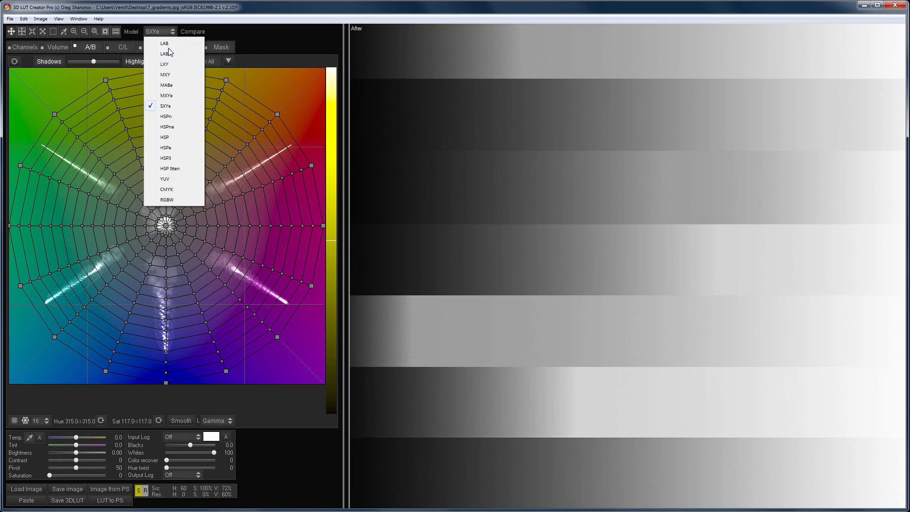
pyautogui.click(165, 105)
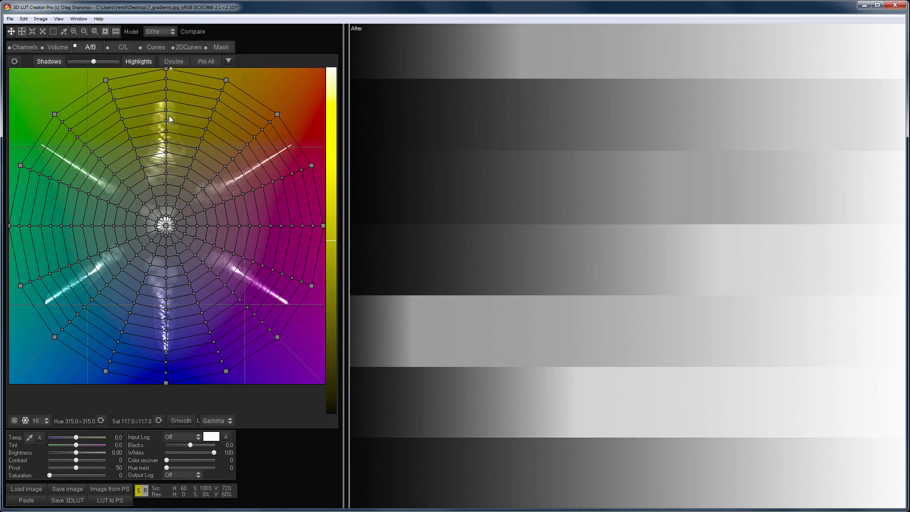
# Step: Switch the gradients to HSP, HSP Itten and finally CMYK, washing the stripes to white
pyautogui.click(171, 31)
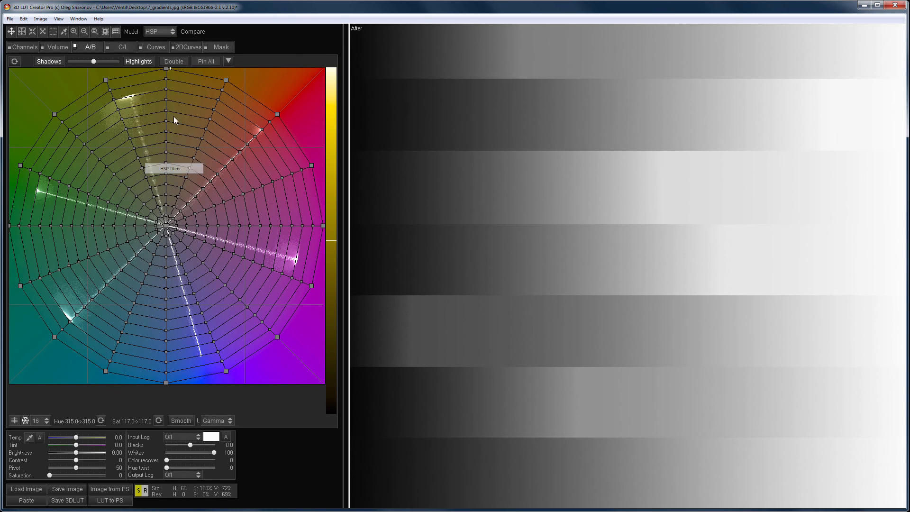
pyautogui.click(158, 32)
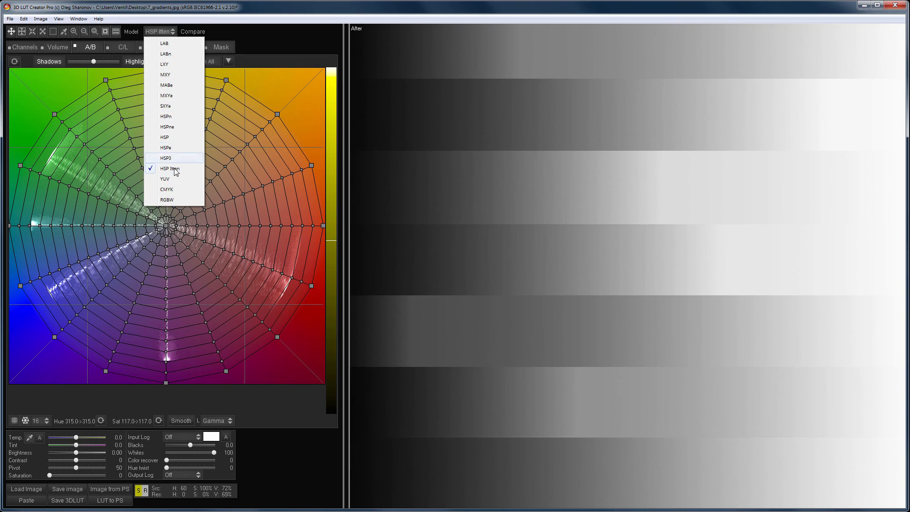
pyautogui.click(166, 189)
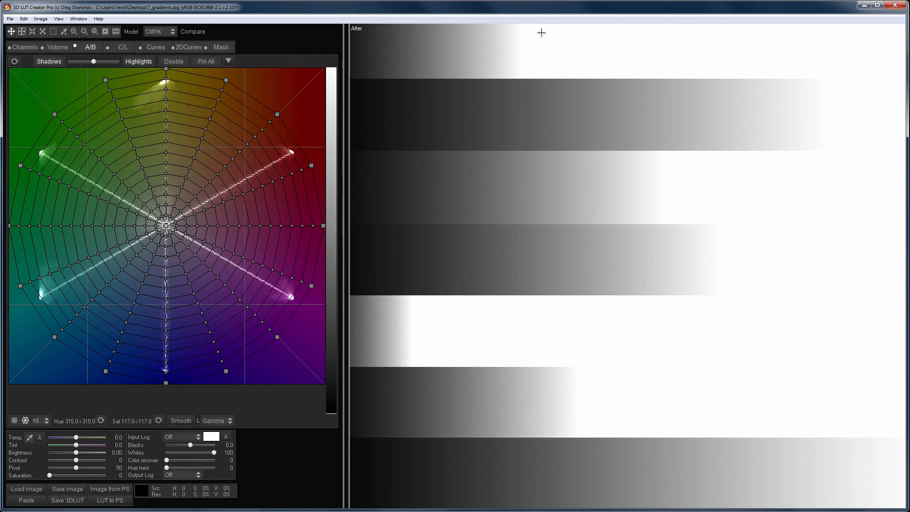
pyautogui.click(300, 169)
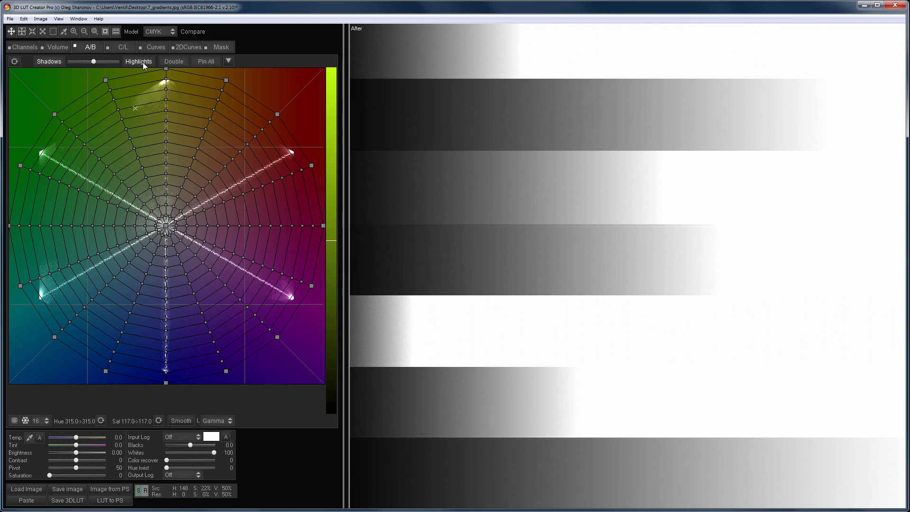
pyautogui.click(159, 31)
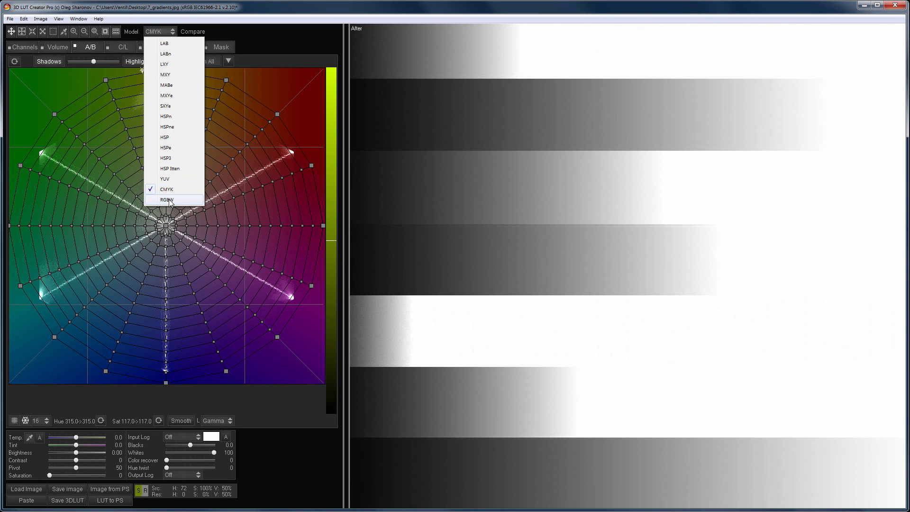
# Step: Try RGBW then YUV on the gradients and show the After view's uniform grey ramp
pyautogui.click(167, 200)
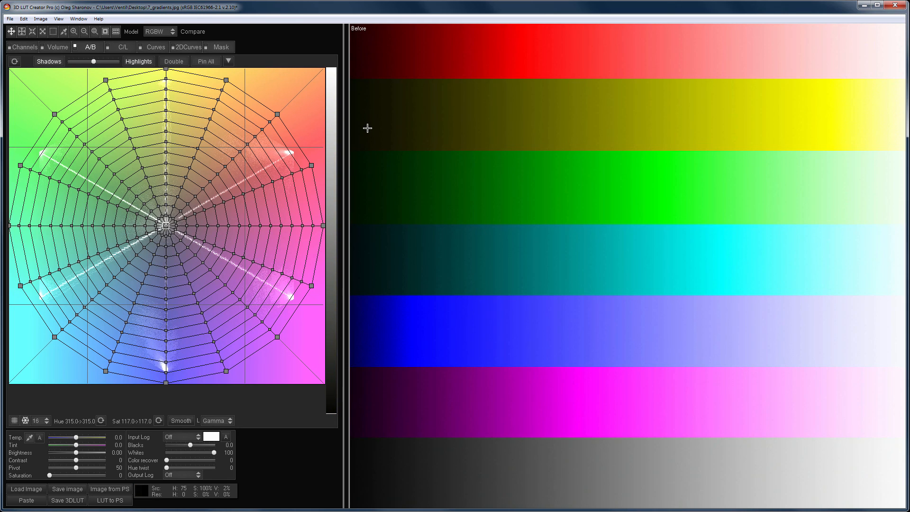
pyautogui.moveTo(510, 175)
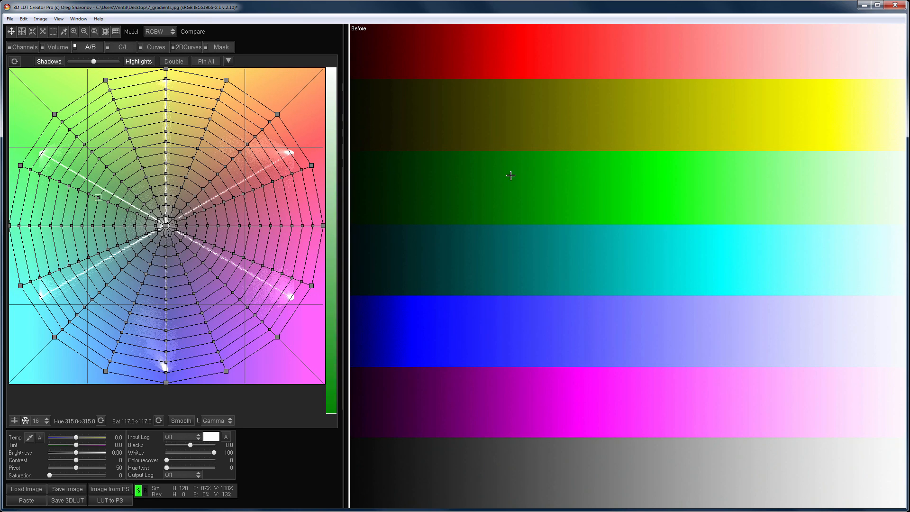
pyautogui.click(155, 30)
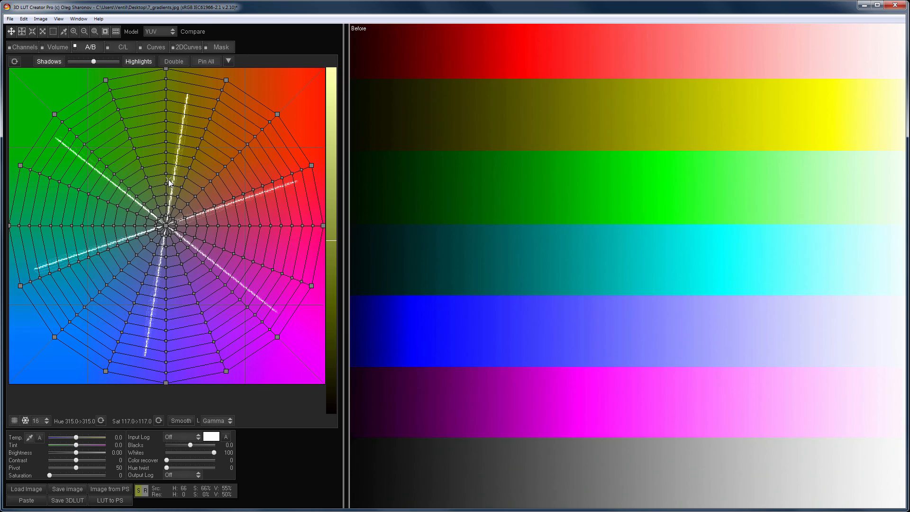
pyautogui.click(193, 32)
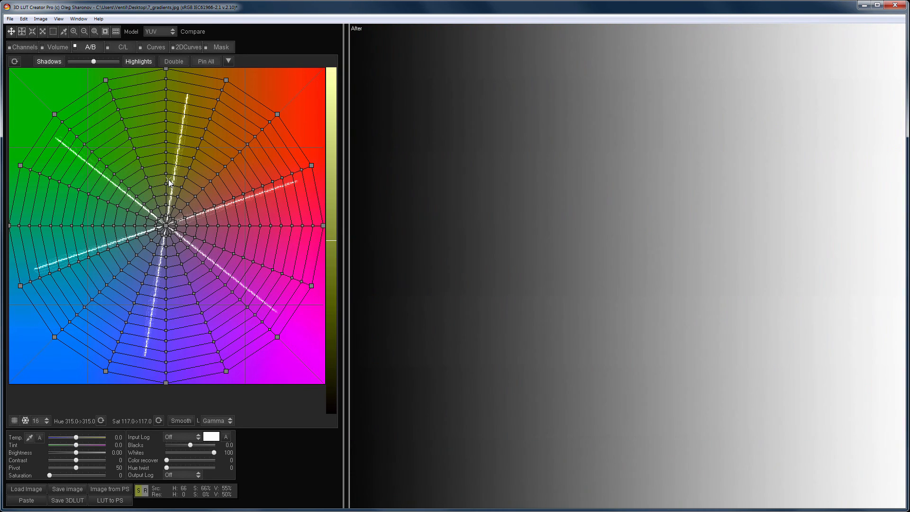